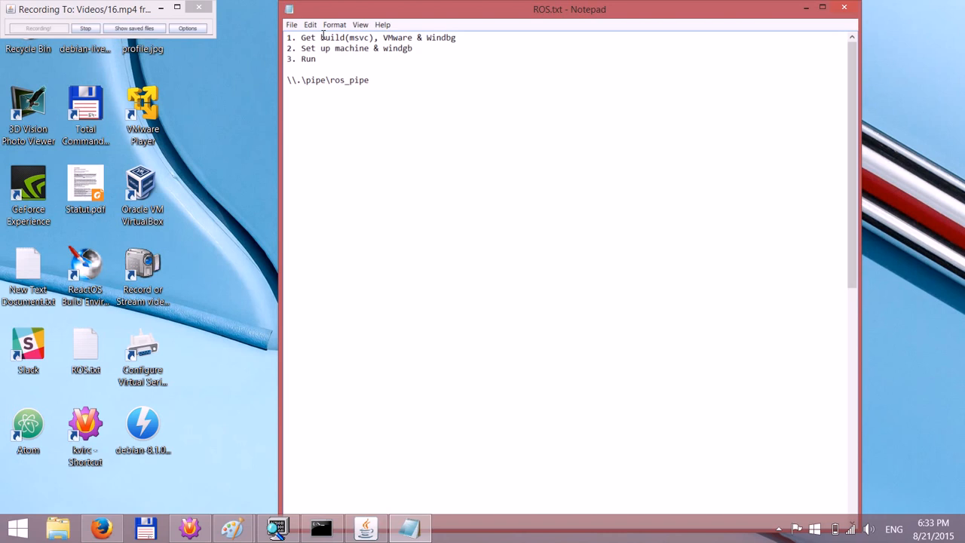
Review the three-step ReactOS debugging plan in ROS.txt, then bring up reactos.org in Firefox.
{"action": "double_click", "coordinate": [331, 37]}
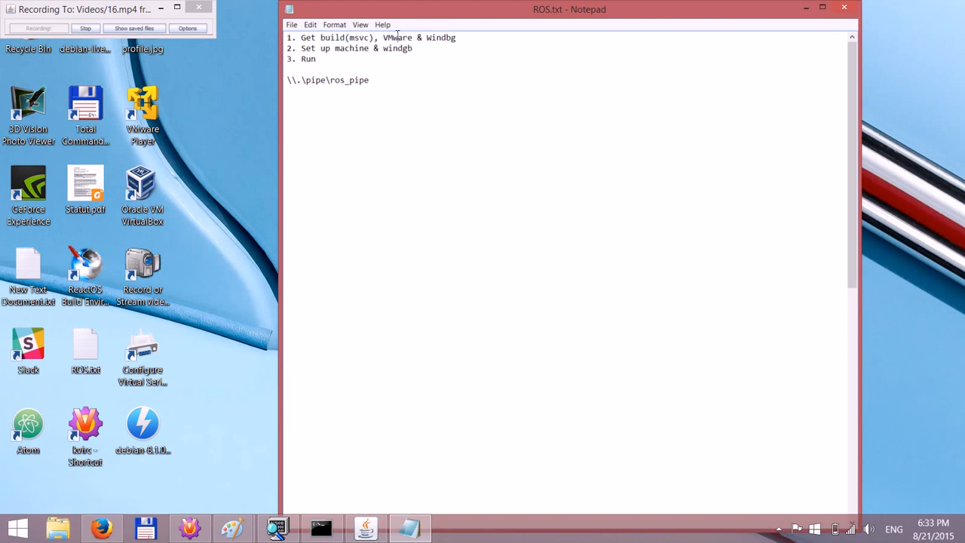
{"action": "double_click", "coordinate": [396, 37]}
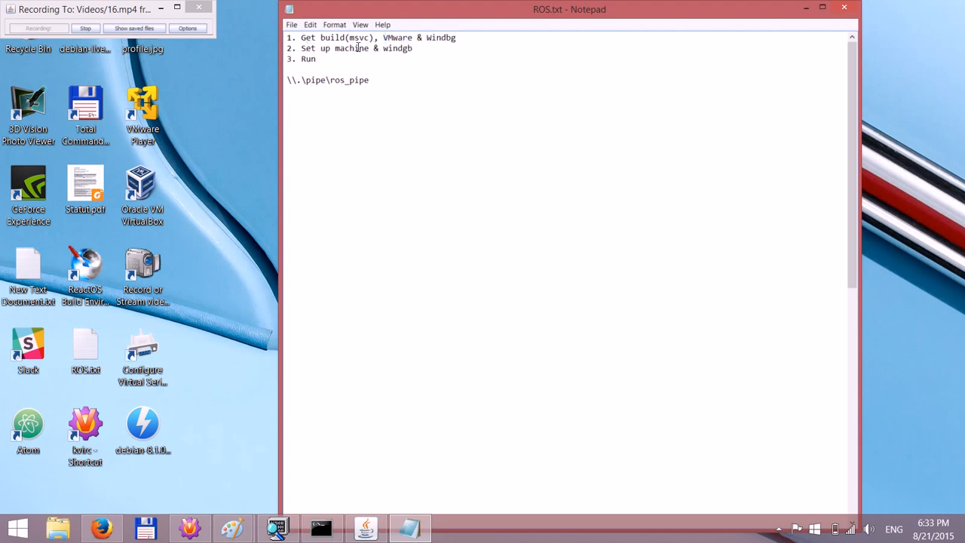
{"action": "double_click", "coordinate": [307, 59]}
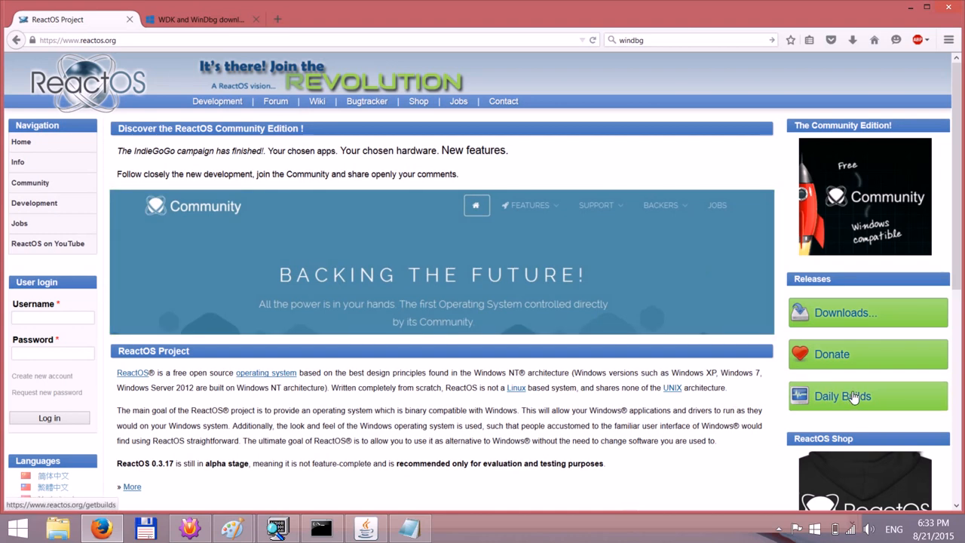
View the Daily Builds list for revision 68785, cancelling the bootcd-68785-dbg-msvc.7z download.
{"action": "left_click", "coordinate": [842, 395]}
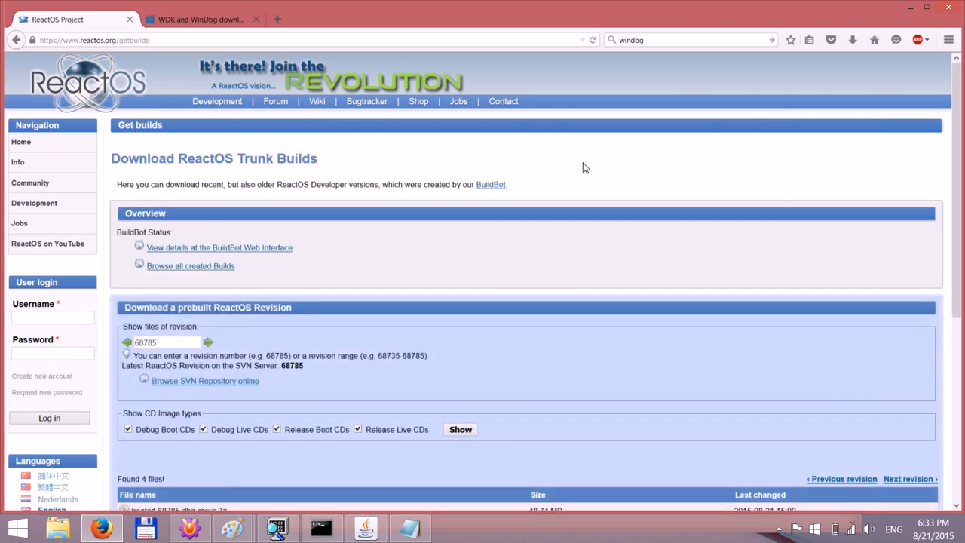
{"action": "scroll", "scroll_direction": "down", "scroll_amount": 3}
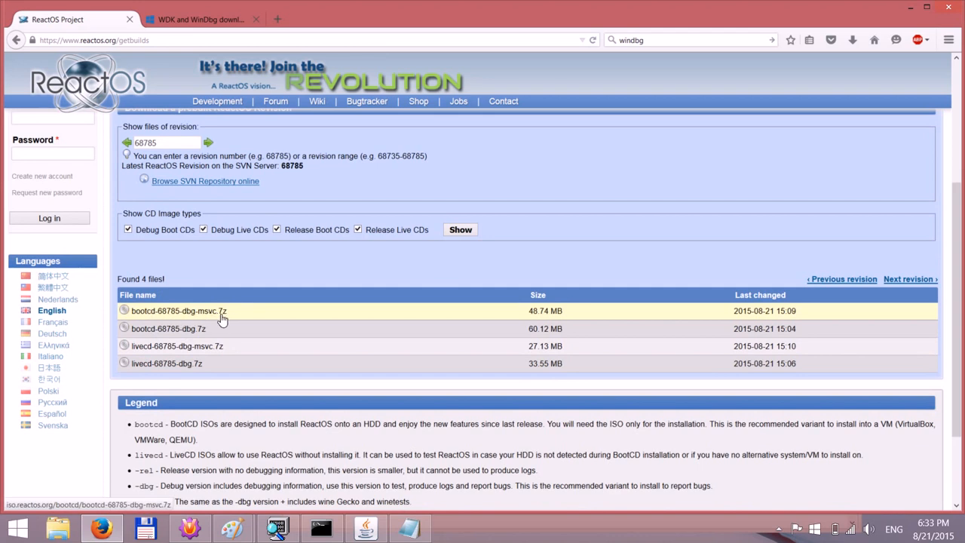
{"action": "left_click", "coordinate": [177, 311]}
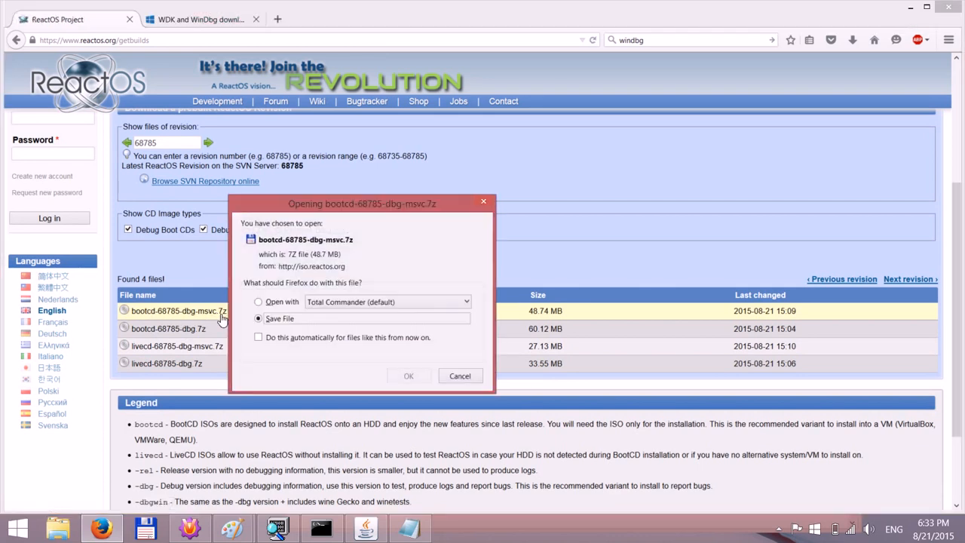
{"action": "left_click", "coordinate": [259, 318]}
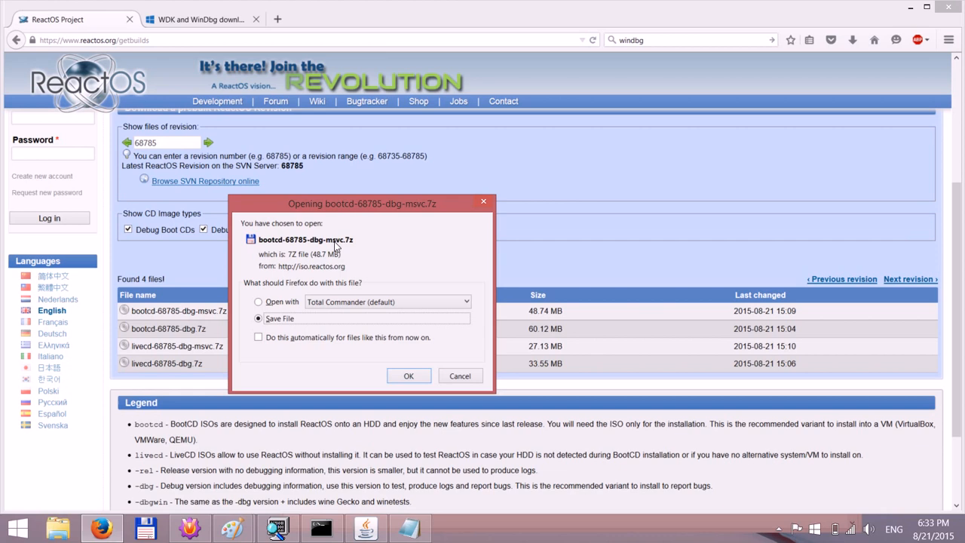
{"action": "mouse_move", "coordinate": [474, 367]}
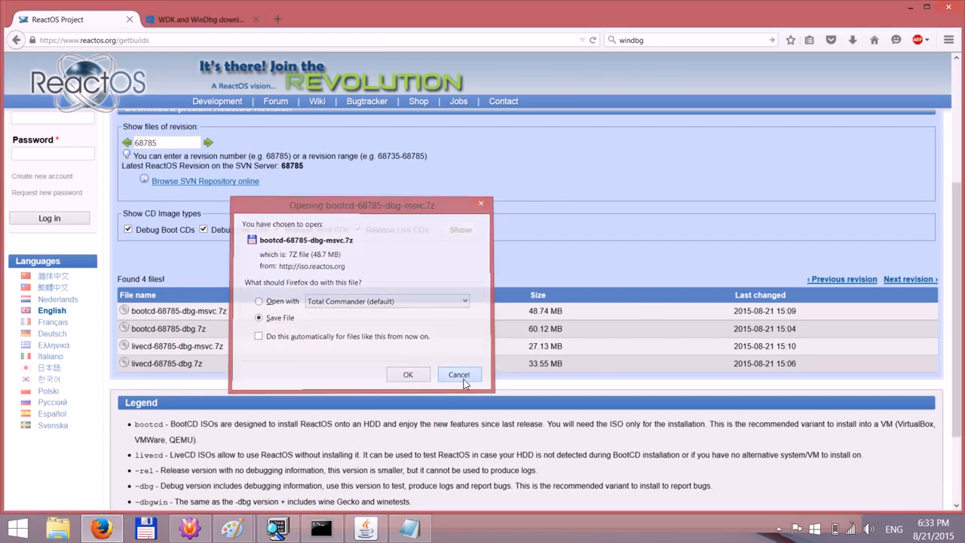
{"action": "left_click", "coordinate": [459, 375]}
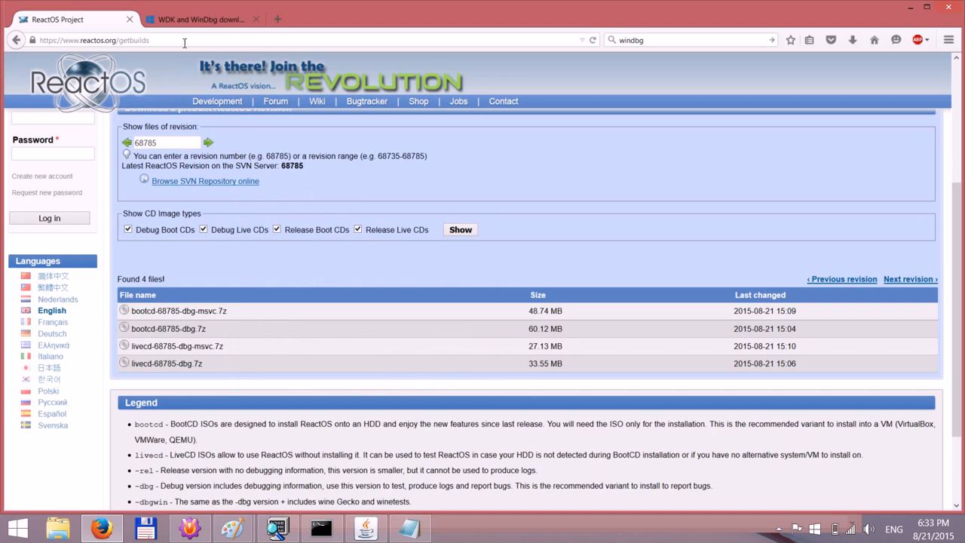
Revisit the windbg Google results and Microsoft's WDK and WinDbg downloads page, then minimize Firefox.
{"action": "left_click", "coordinate": [200, 19]}
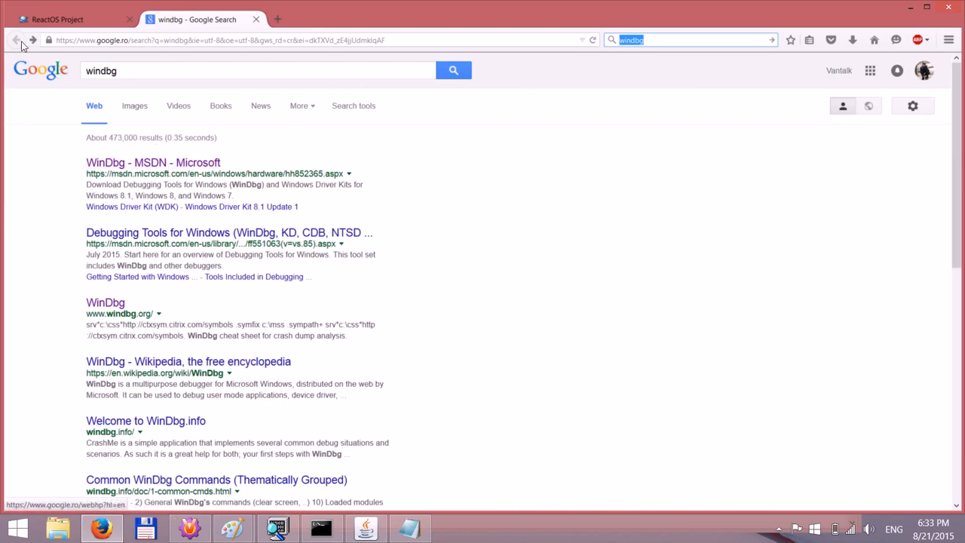
{"action": "left_click", "coordinate": [152, 162]}
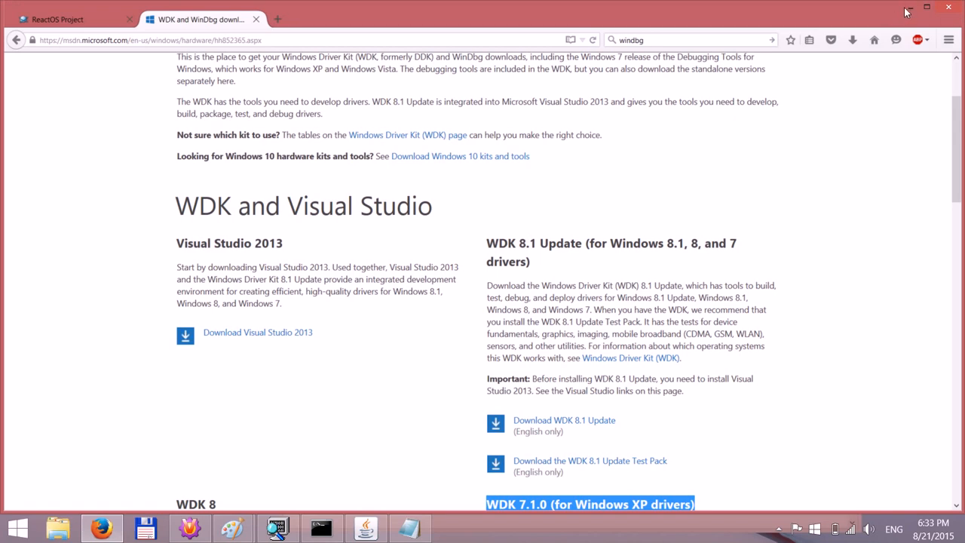
{"action": "left_click", "coordinate": [68, 19]}
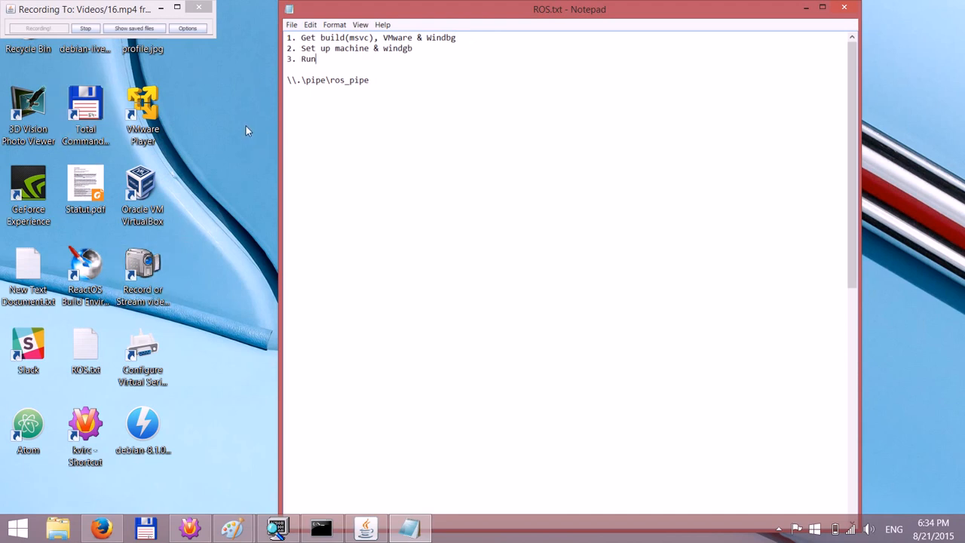
{"action": "mouse_move", "coordinate": [237, 133]}
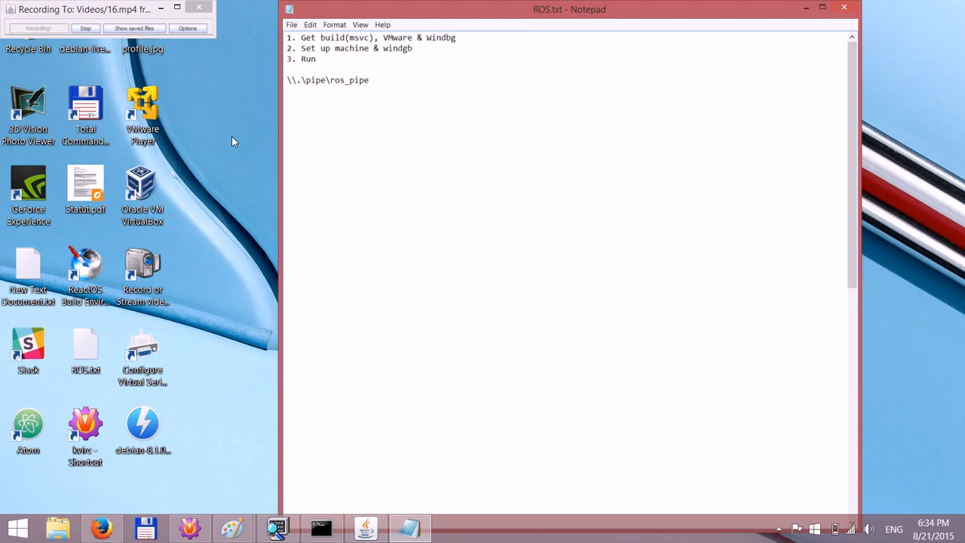
{"action": "mouse_move", "coordinate": [430, 15]}
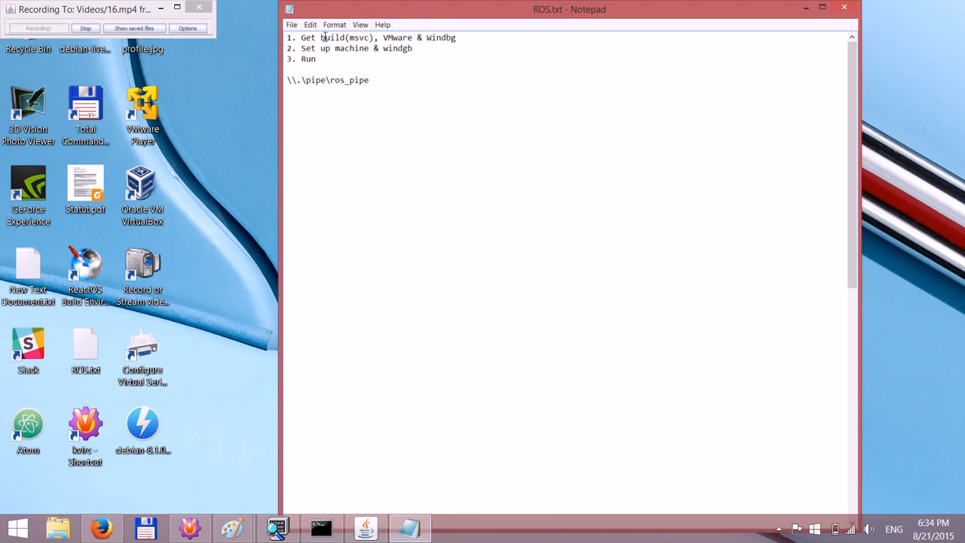
{"action": "double_click", "coordinate": [332, 37]}
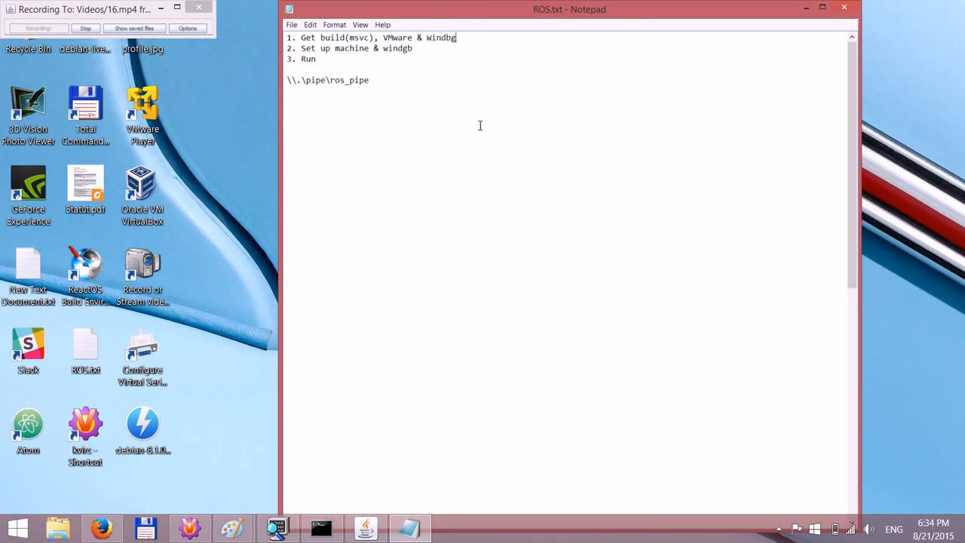
{"action": "mouse_move", "coordinate": [241, 128]}
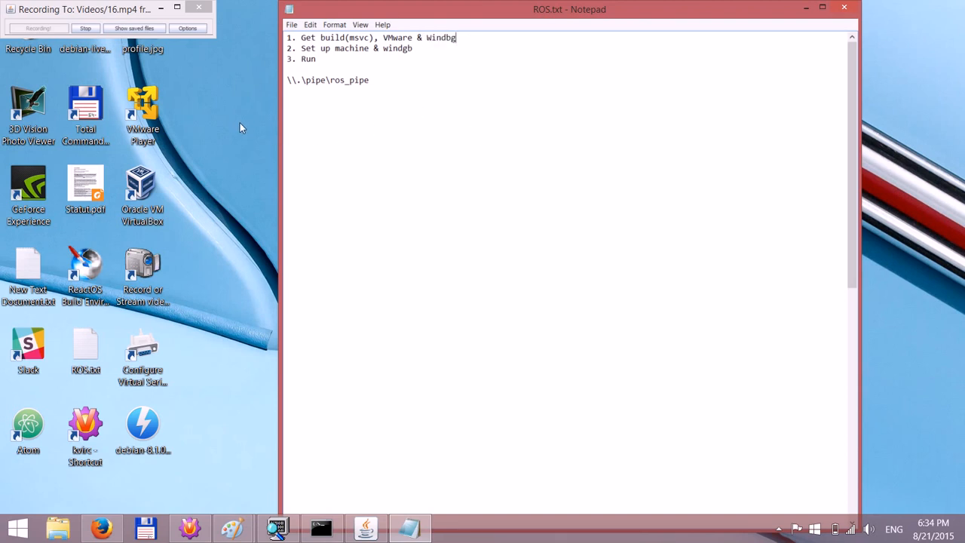
{"action": "left_click", "coordinate": [143, 113]}
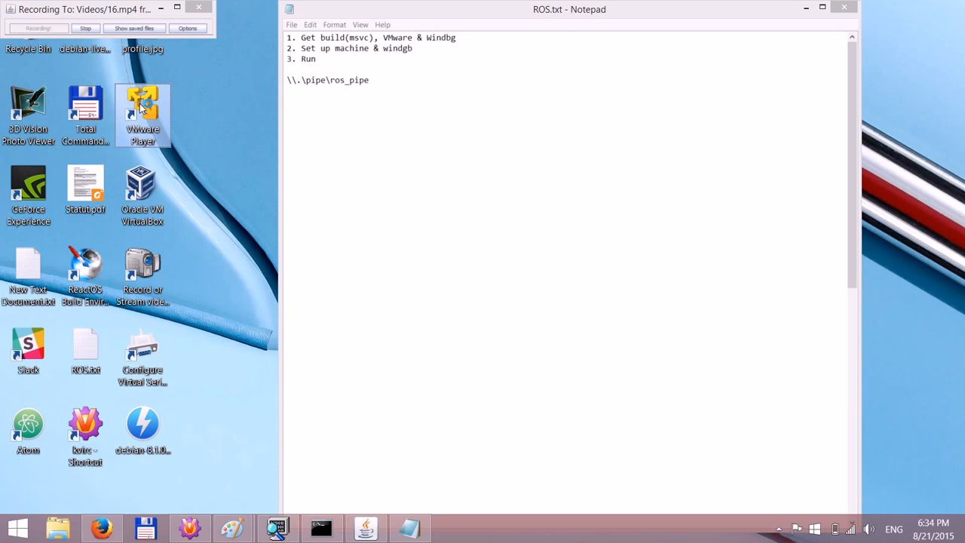
Launch VMware Player and start a new VM from bootcd-68781-dbg-msvc.iso as Windows XP Professional.
{"action": "double_click", "coordinate": [142, 113]}
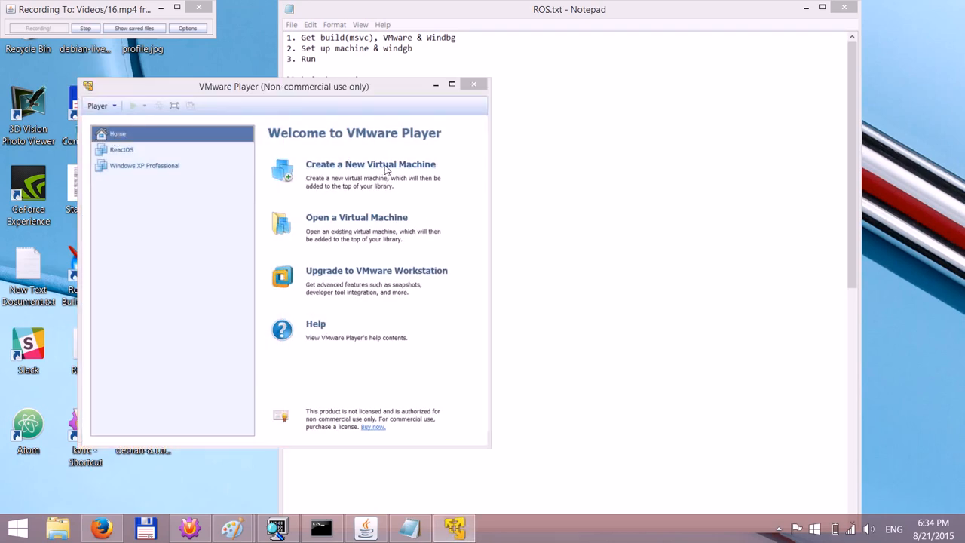
{"action": "left_click", "coordinate": [370, 163]}
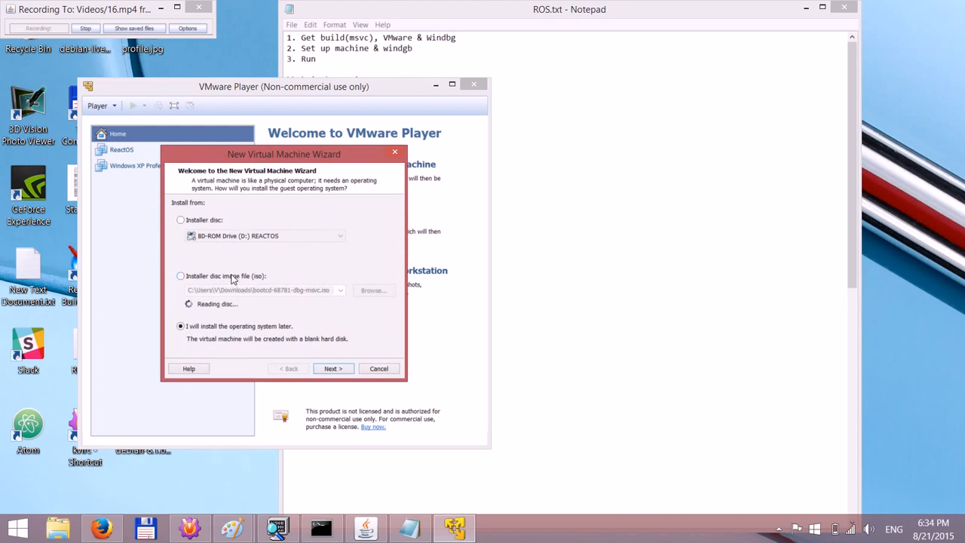
{"action": "left_click", "coordinate": [374, 291]}
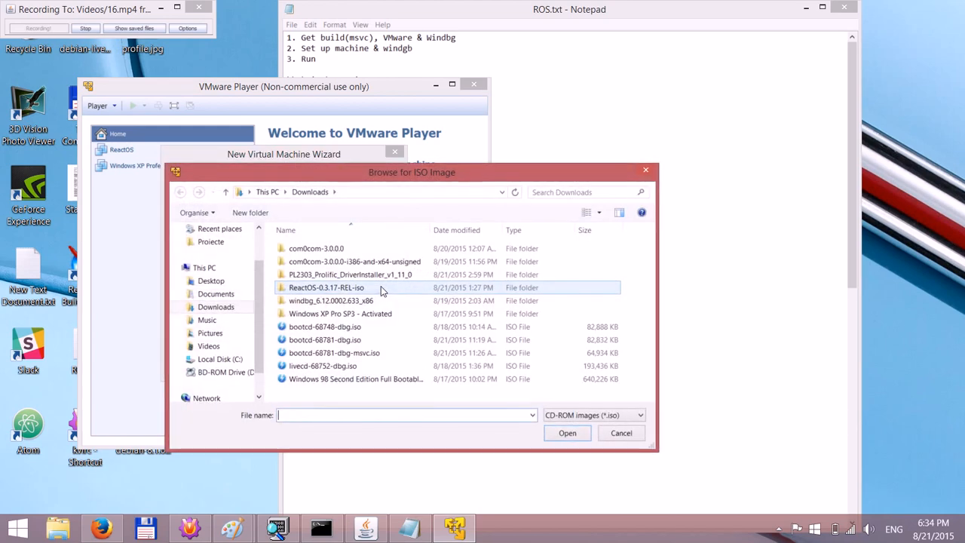
{"action": "left_click", "coordinate": [334, 352]}
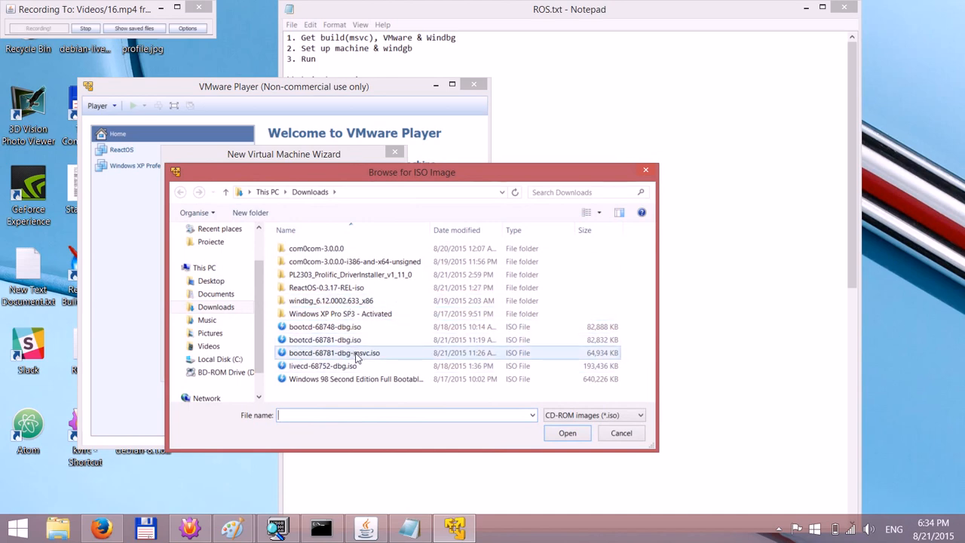
{"action": "left_click", "coordinate": [334, 352]}
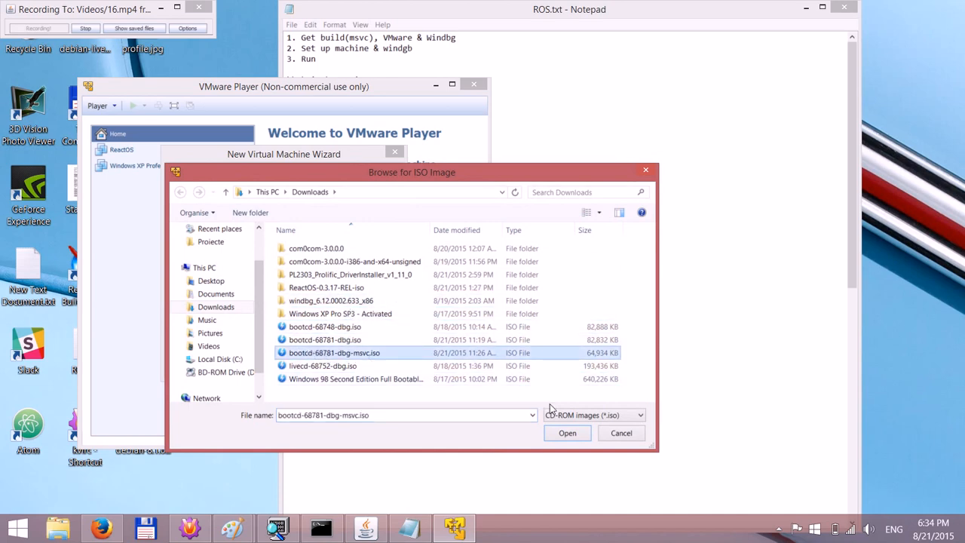
{"action": "left_click", "coordinate": [567, 432]}
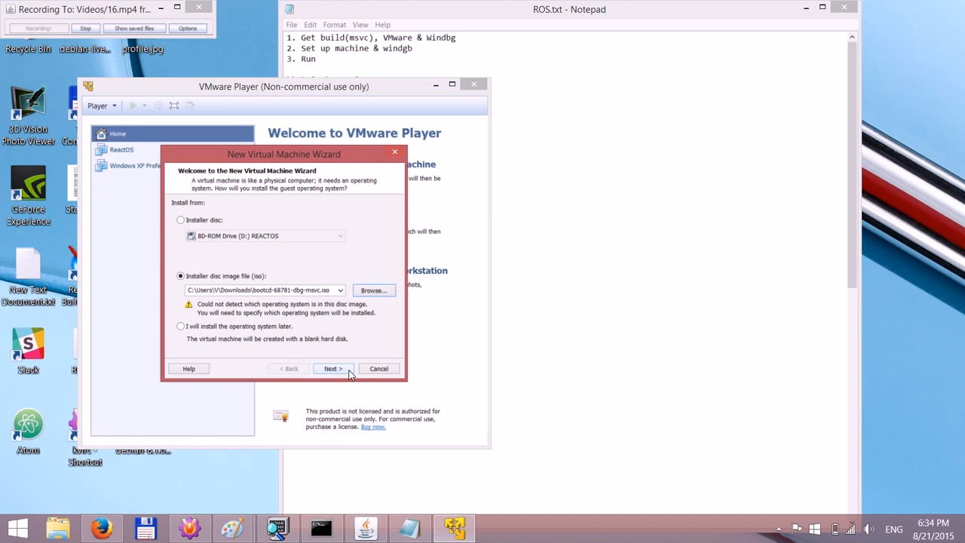
{"action": "left_click", "coordinate": [333, 368]}
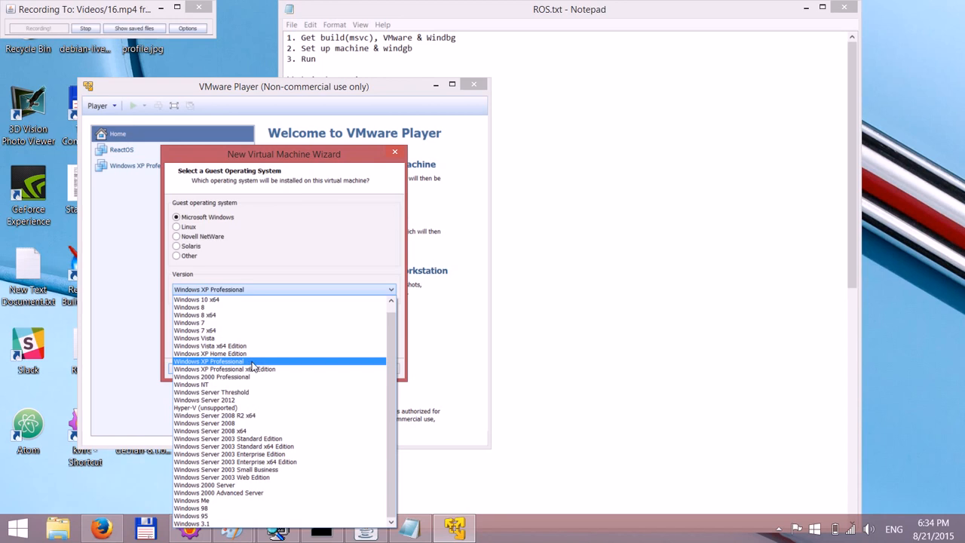
{"action": "mouse_move", "coordinate": [281, 367]}
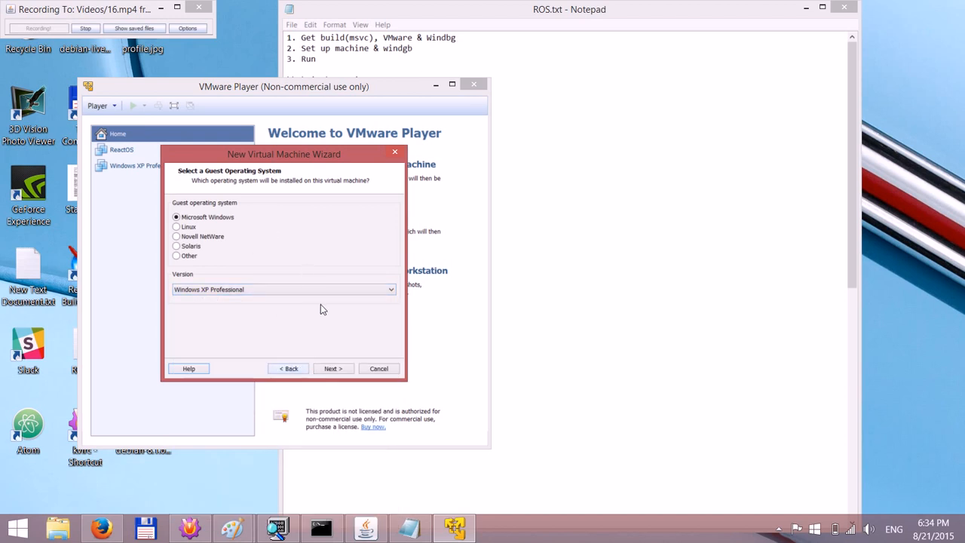
Name the VM 'ROS TEST' and store its 40 GB virtual disk as a single file.
{"action": "left_click", "coordinate": [332, 368]}
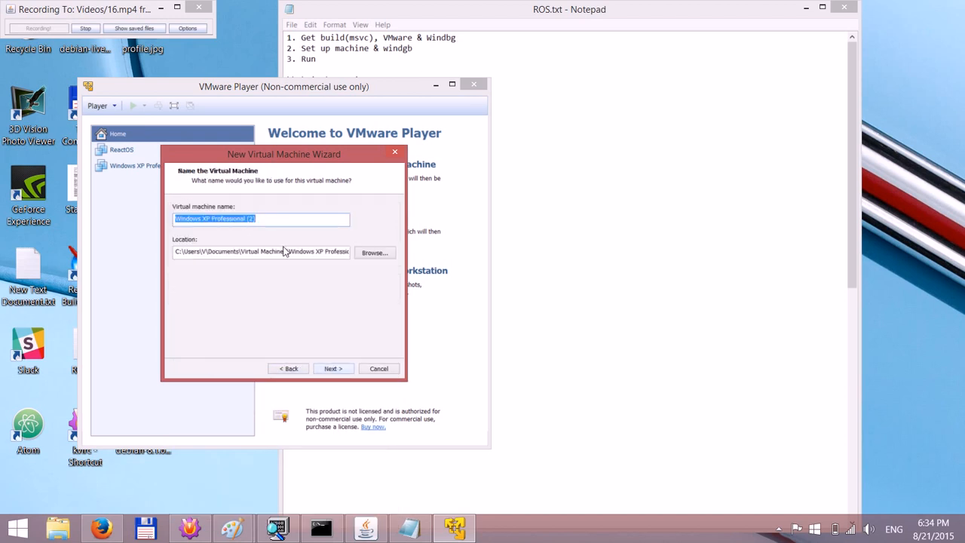
{"action": "type", "text": "R"}
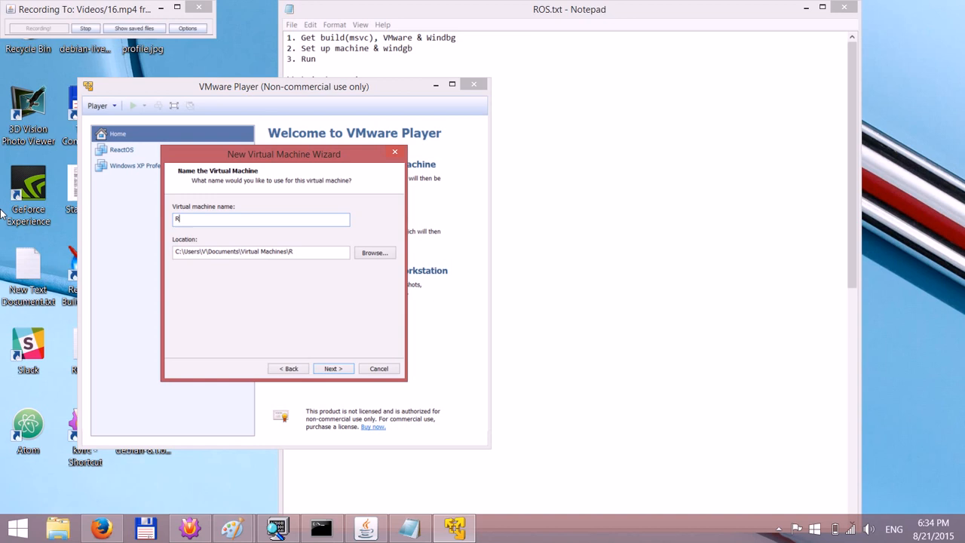
{"action": "type", "text": "OS TEST"}
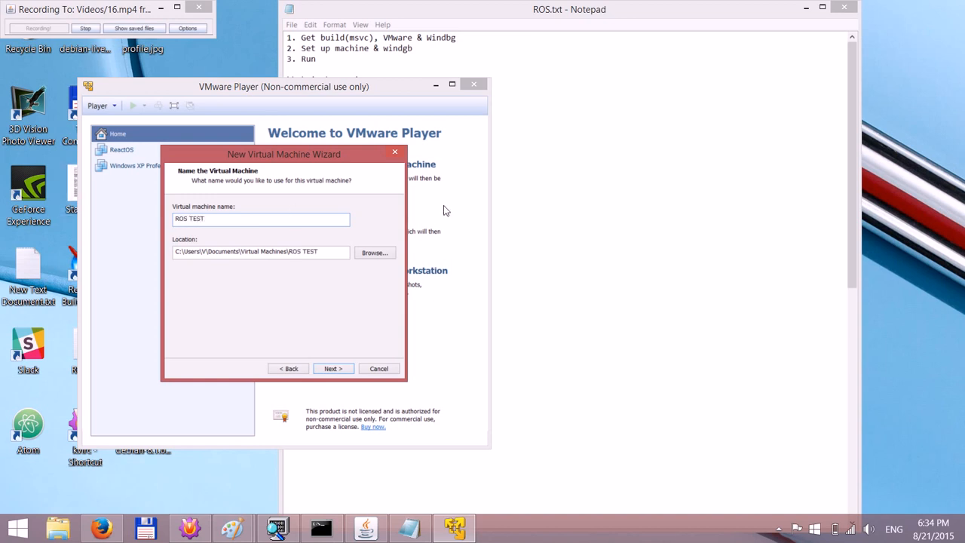
{"action": "left_click", "coordinate": [332, 369]}
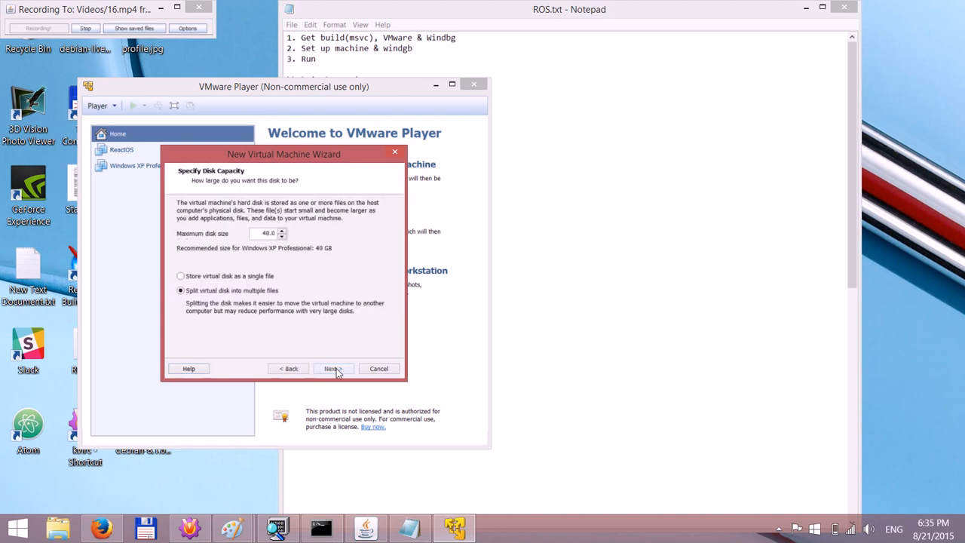
{"action": "left_click", "coordinate": [181, 275]}
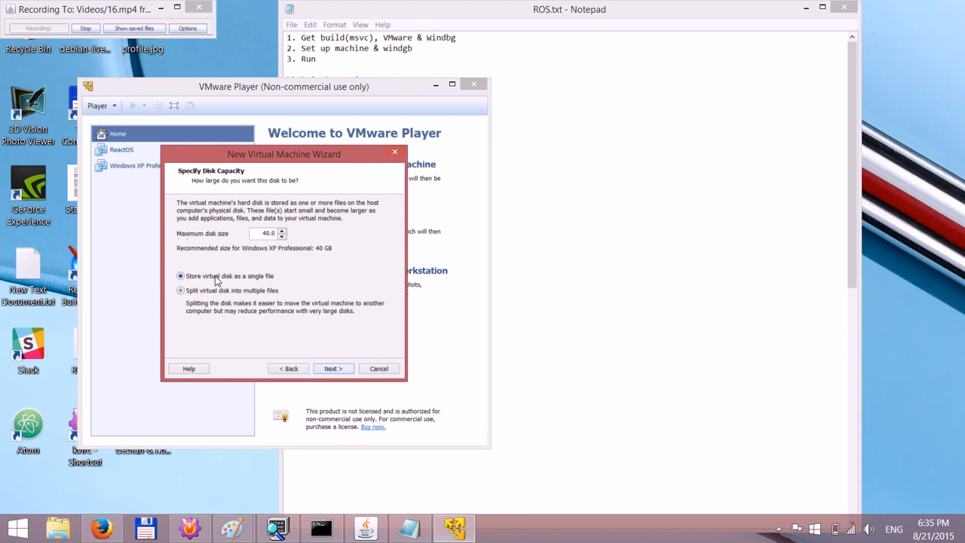
{"action": "left_click", "coordinate": [332, 368]}
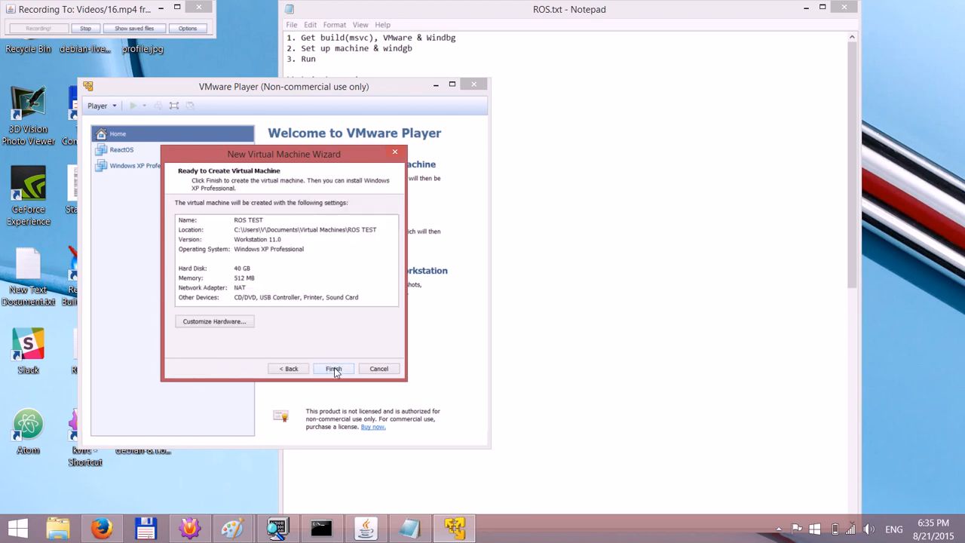
Set ROS TEST's memory to 2048 MB, check processors and CD/DVD, and remove the printer.
{"action": "left_click", "coordinate": [214, 321]}
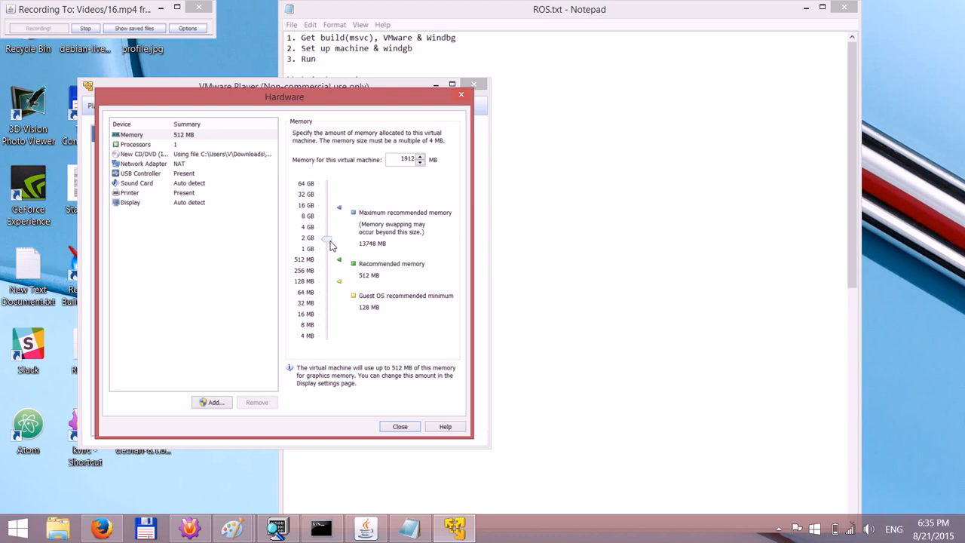
{"action": "left_click_drag", "start_coordinate": [326, 243], "coordinate": [326, 237]}
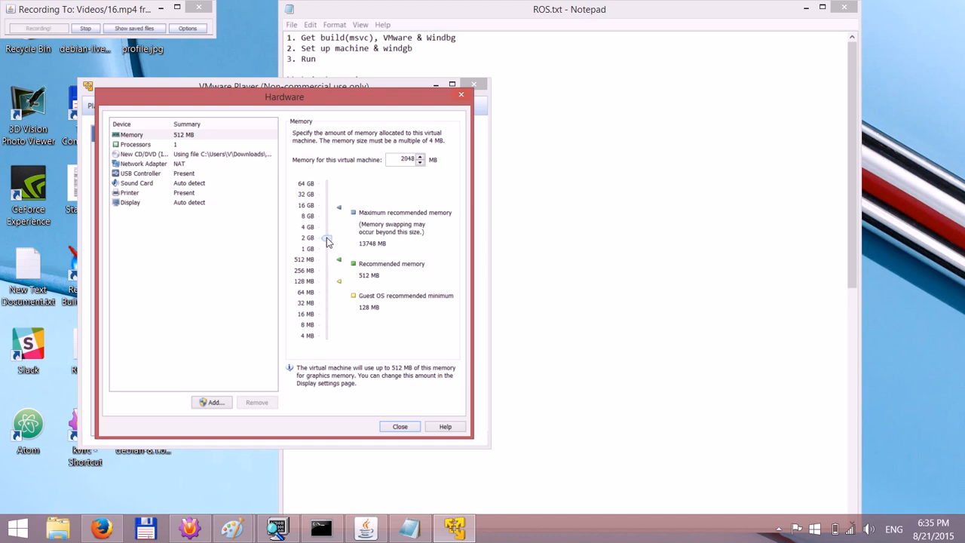
{"action": "mouse_move", "coordinate": [188, 150]}
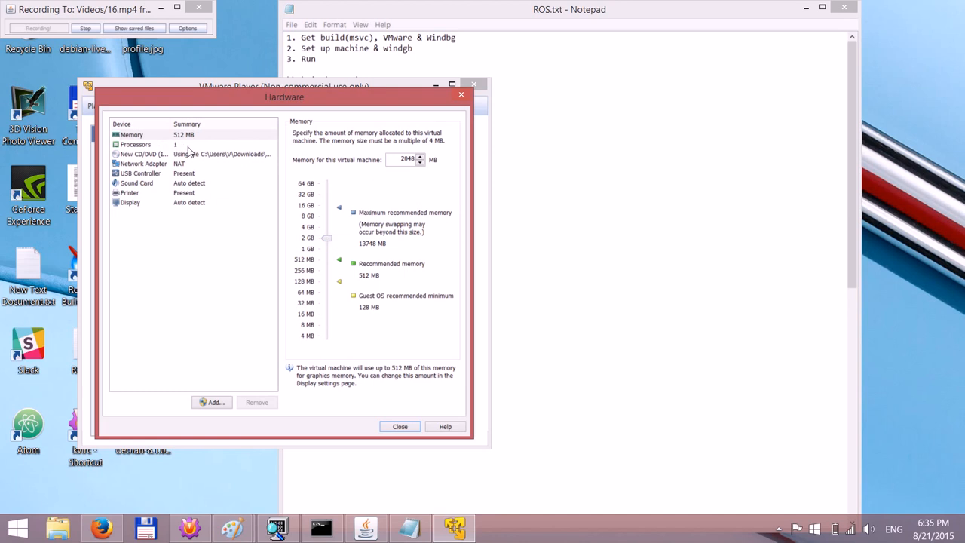
{"action": "left_click", "coordinate": [135, 144]}
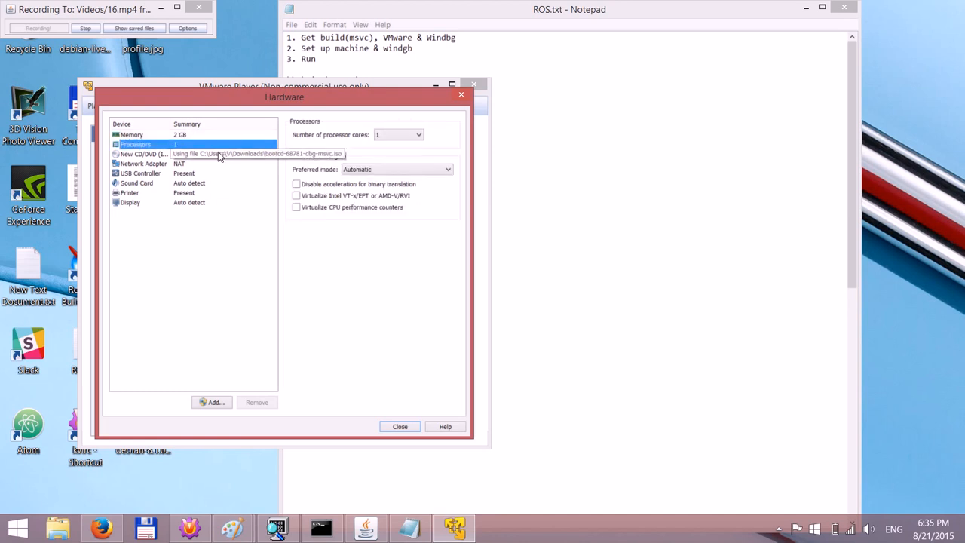
{"action": "left_click", "coordinate": [143, 153]}
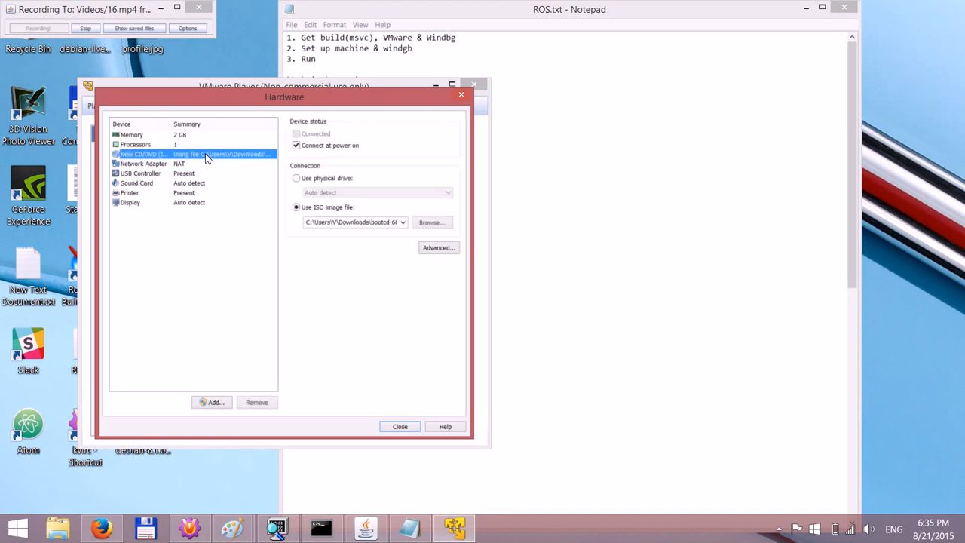
{"action": "mouse_move", "coordinate": [147, 196]}
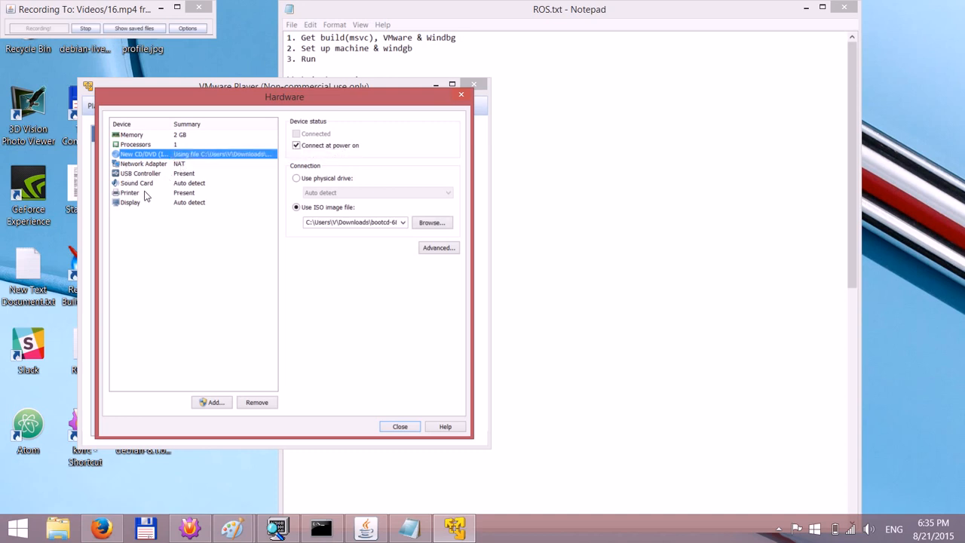
{"action": "left_click", "coordinate": [129, 192]}
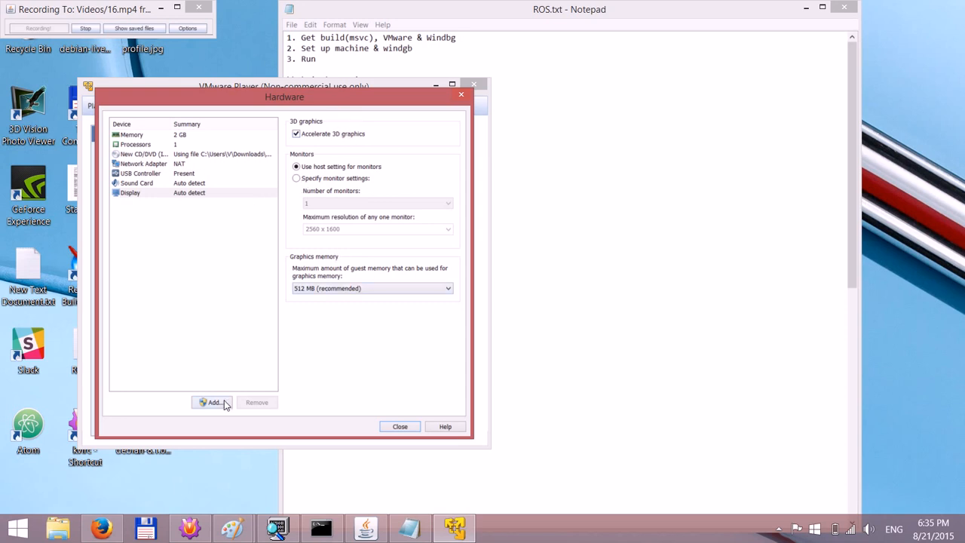
{"action": "mouse_move", "coordinate": [410, 251]}
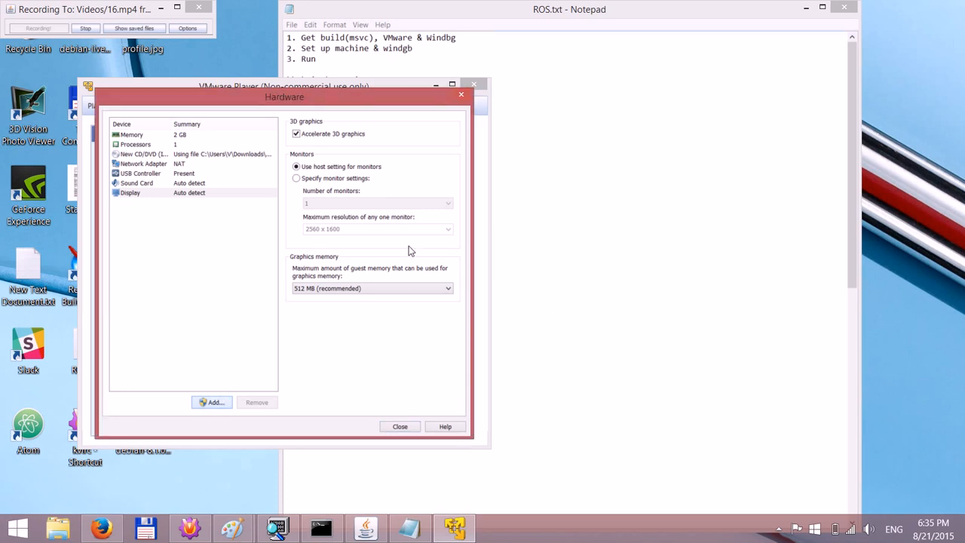
{"action": "left_click", "coordinate": [212, 402]}
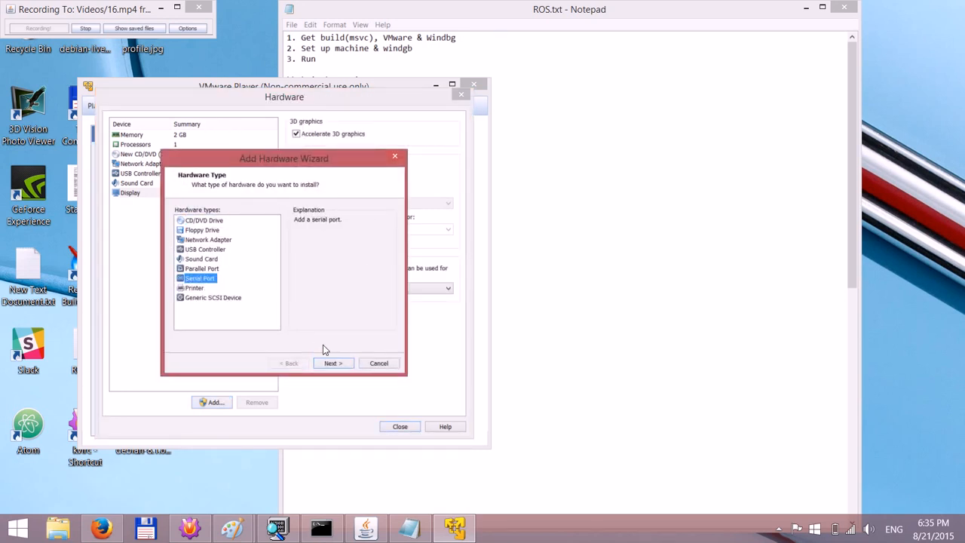
Add a serial port on named pipe \\.\pipe\ros_pipe, this end server, other end an application.
{"action": "left_click", "coordinate": [333, 362]}
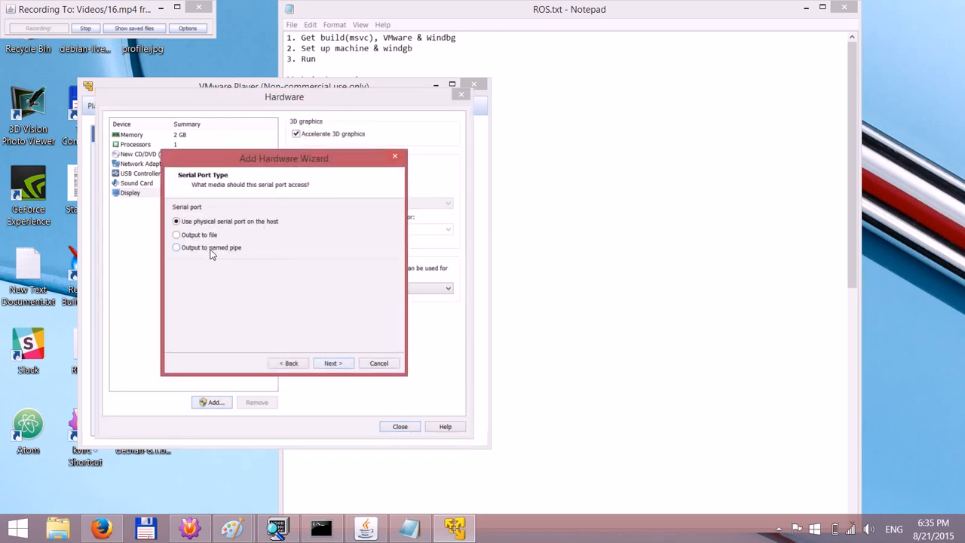
{"action": "left_click", "coordinate": [332, 363]}
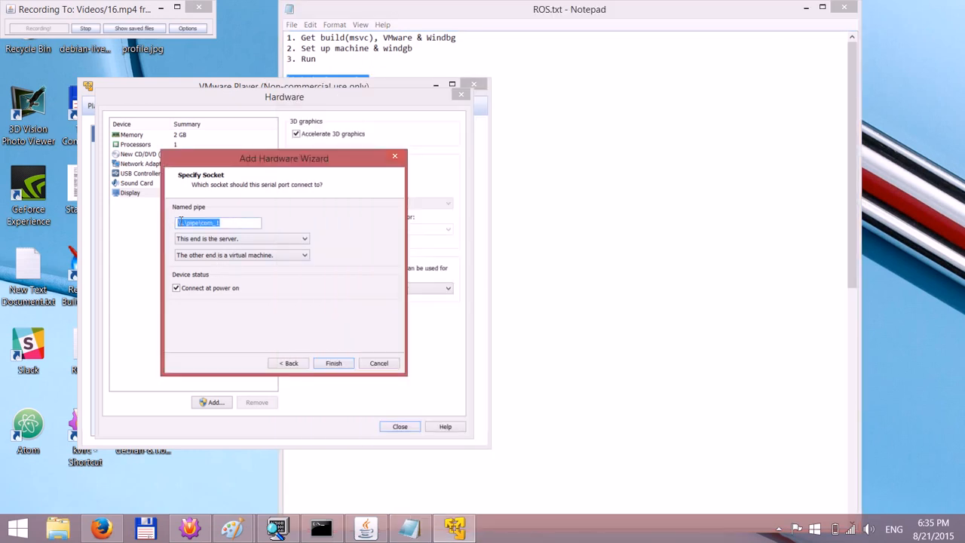
{"action": "type", "text": "\\\\.\\pipe\\ros_pipe"}
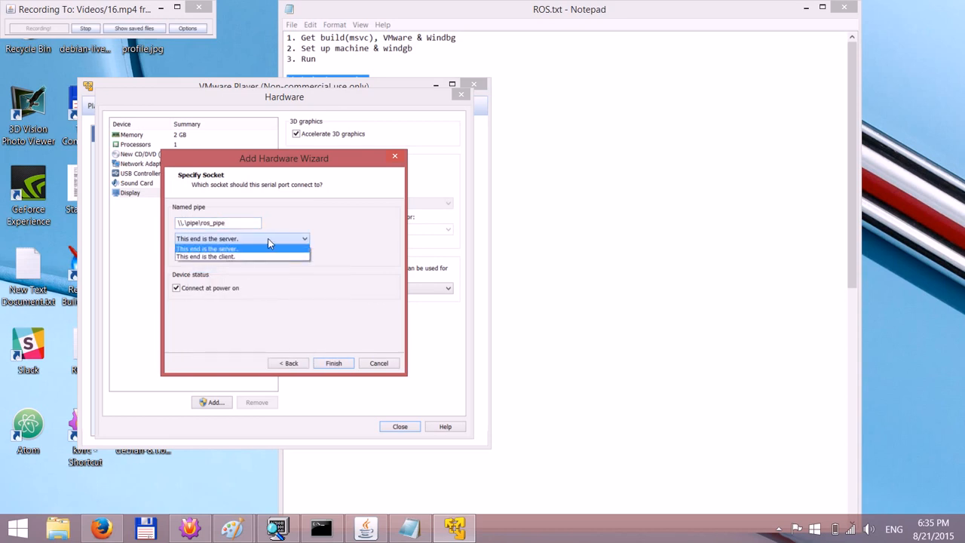
{"action": "left_click", "coordinate": [204, 256]}
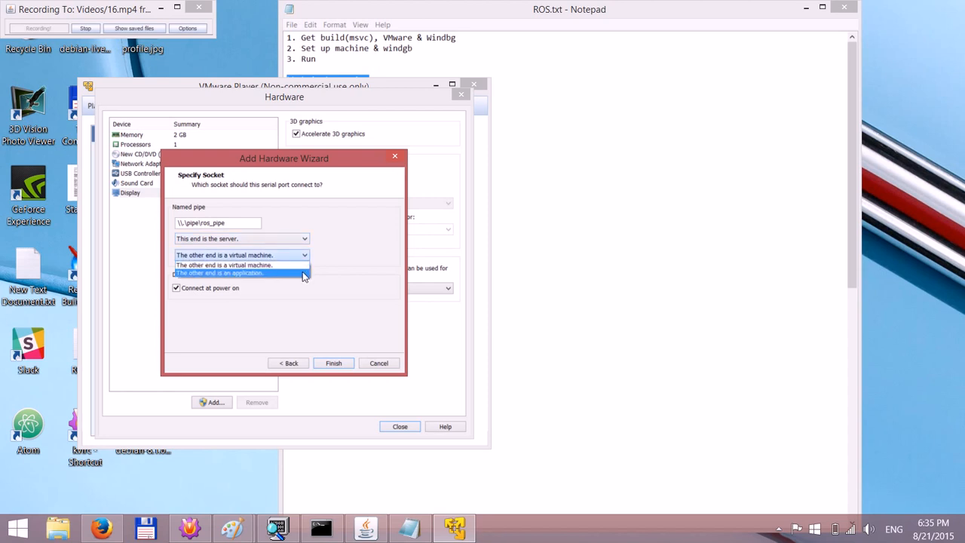
{"action": "left_click", "coordinate": [220, 273]}
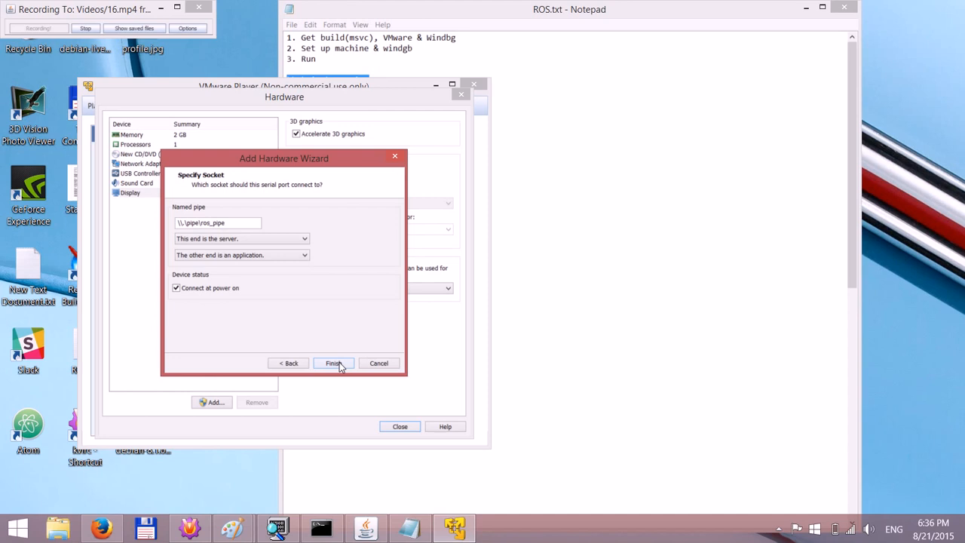
{"action": "left_click", "coordinate": [333, 363]}
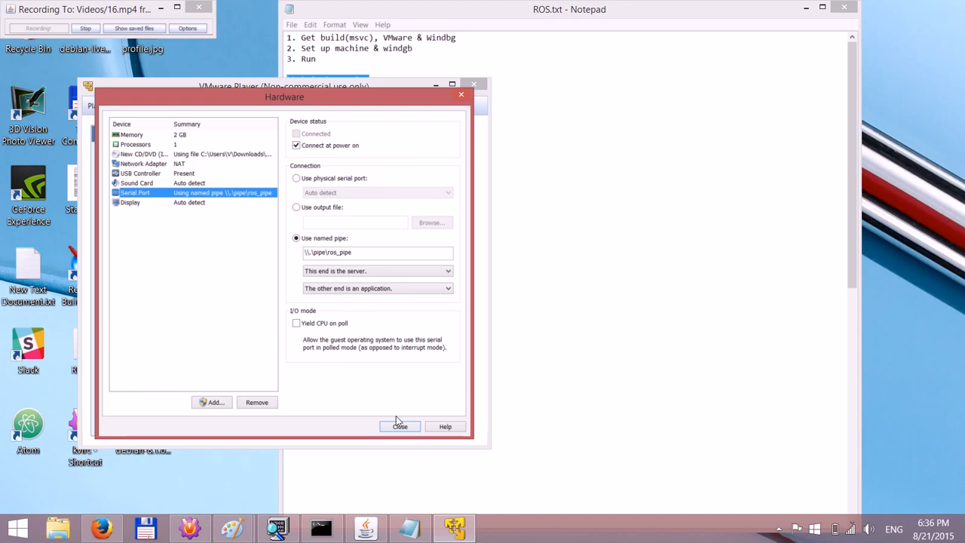
{"action": "left_click", "coordinate": [399, 426]}
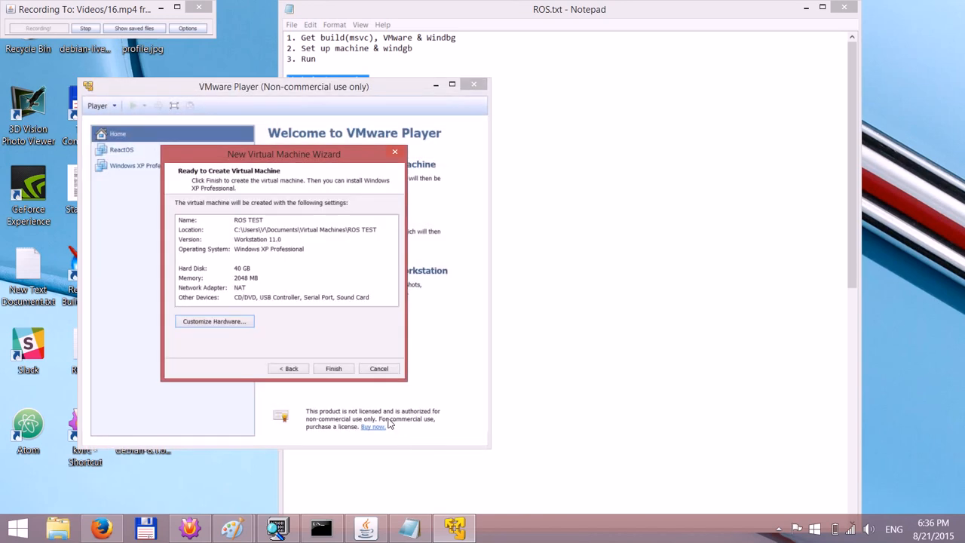
Finish creating ROS TEST, power it on, and bring WinDbg to the front.
{"action": "left_click", "coordinate": [333, 369]}
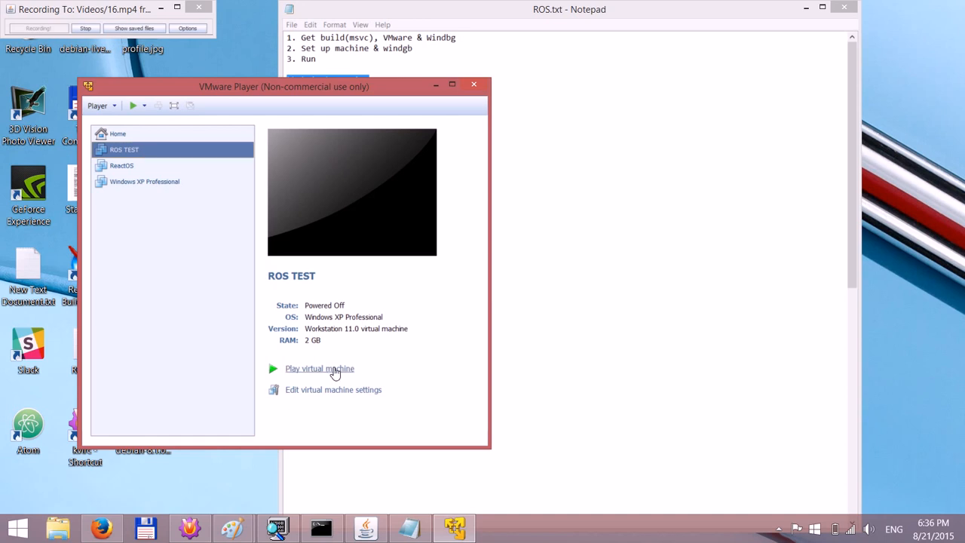
{"action": "left_click", "coordinate": [319, 367]}
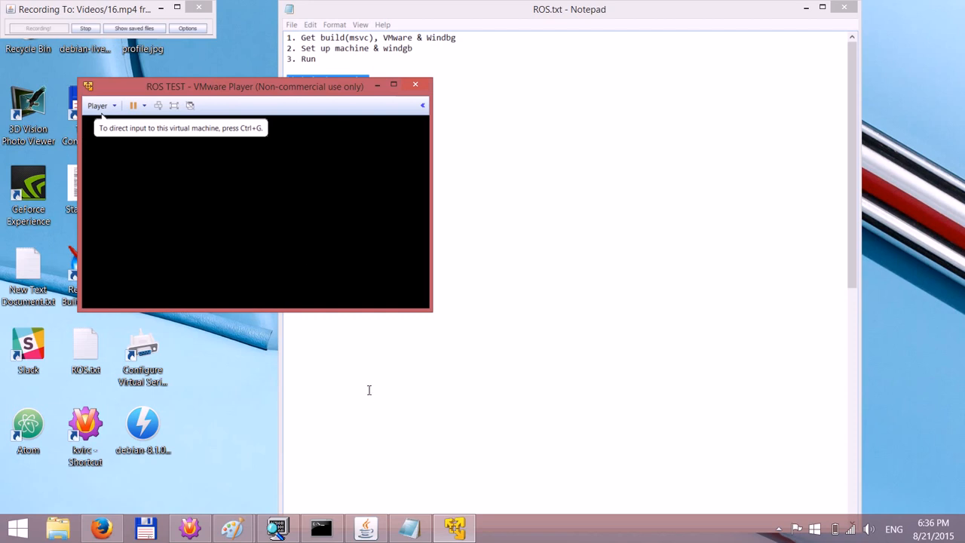
{"action": "mouse_move", "coordinate": [228, 178]}
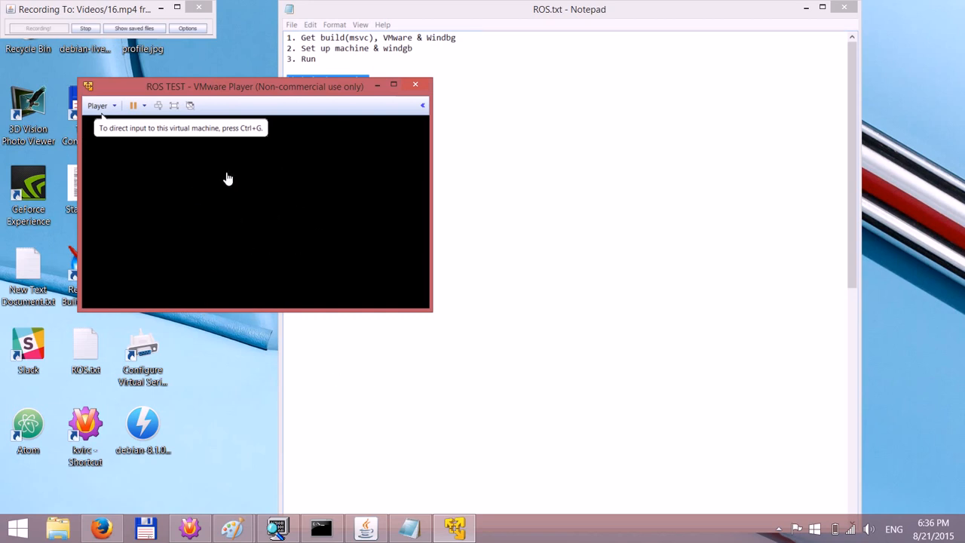
{"action": "mouse_move", "coordinate": [267, 212]}
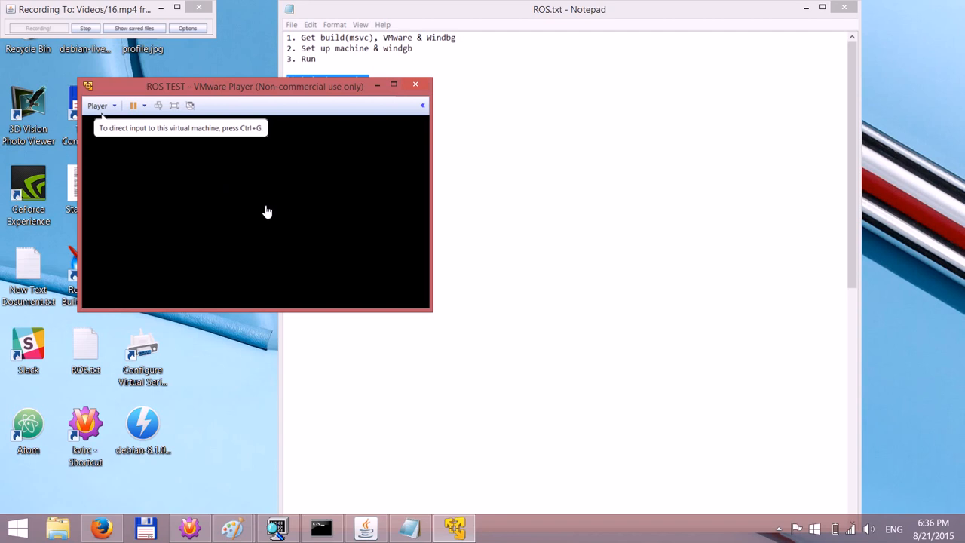
{"action": "mouse_move", "coordinate": [290, 463]}
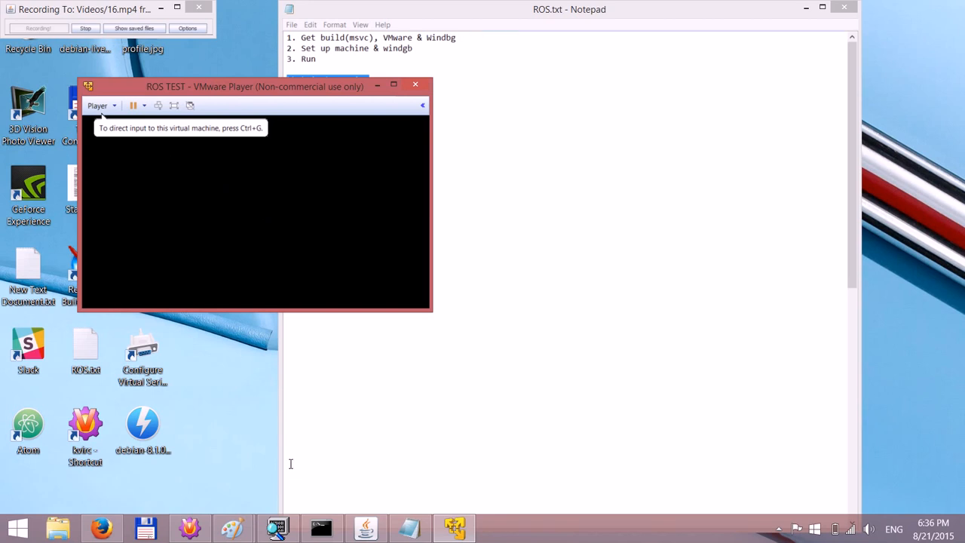
{"action": "left_click", "coordinate": [278, 527]}
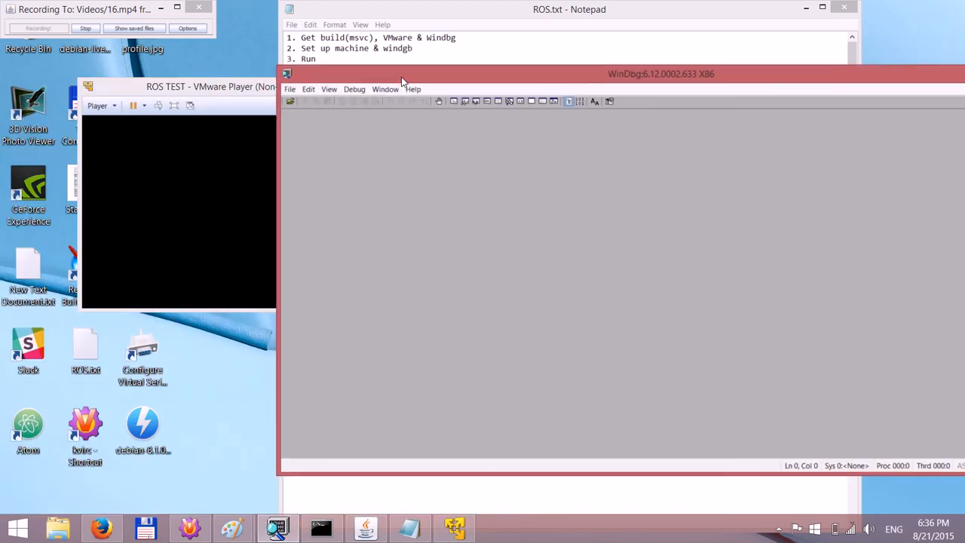
Start WinDbg kernel debugging on COM port \\.\pipe\ros_pipe at 115200 baud with Pipe and Reconnect.
{"action": "left_click", "coordinate": [290, 89]}
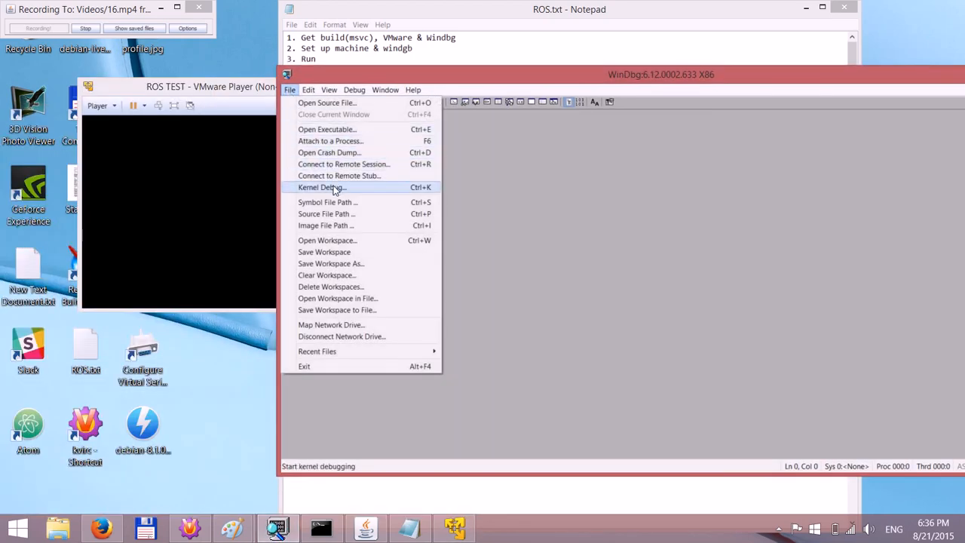
{"action": "left_click", "coordinate": [321, 187]}
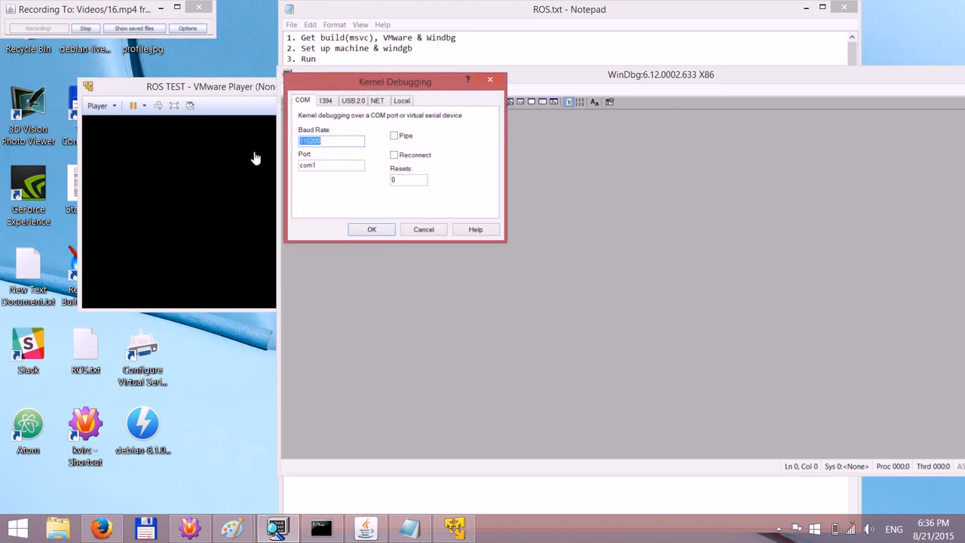
{"action": "left_click", "coordinate": [330, 165]}
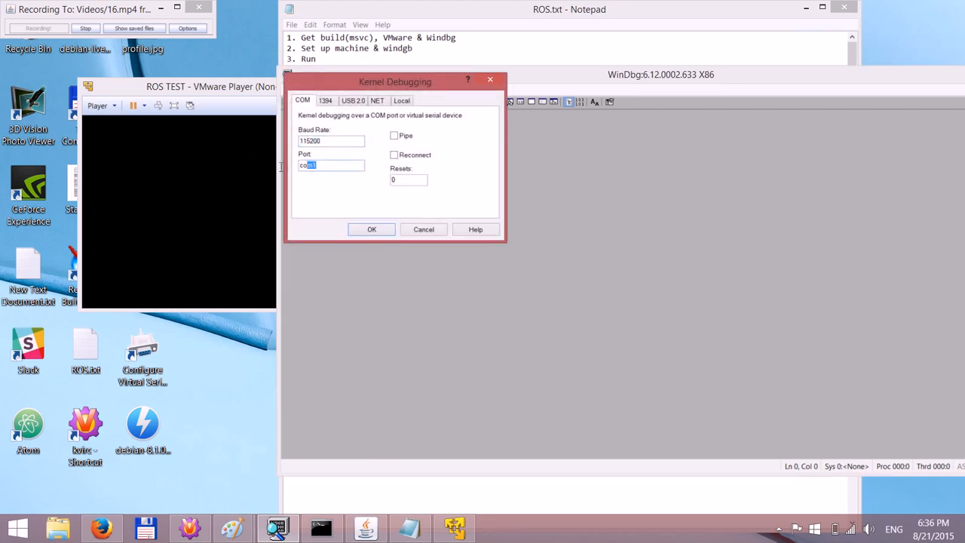
{"action": "type", "text": "\\\\.\\pipe\\ros_pipe"}
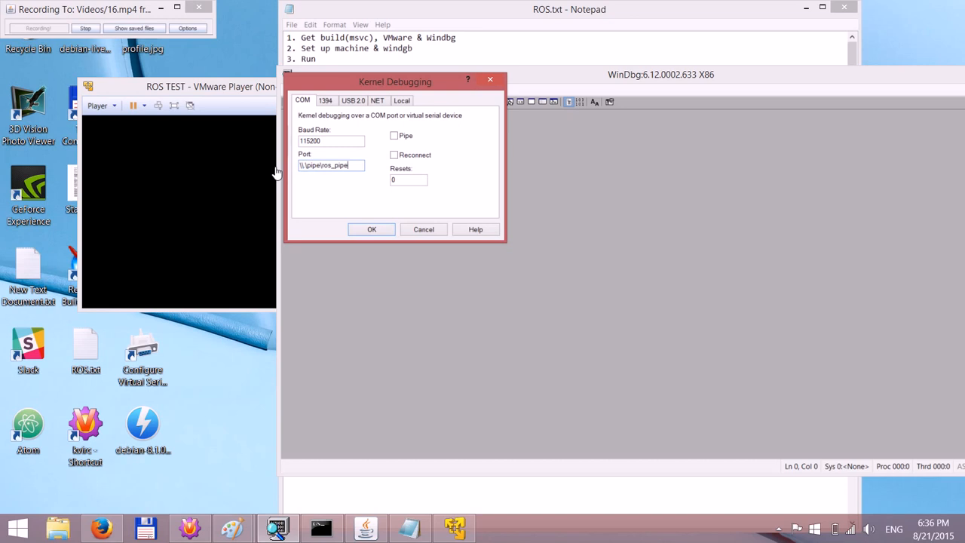
{"action": "triple_click", "coordinate": [330, 165]}
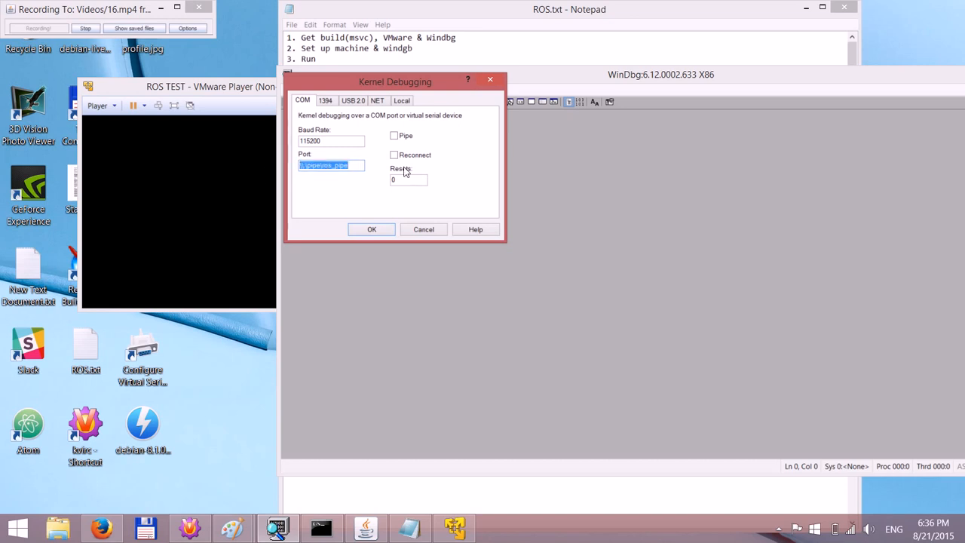
{"action": "left_click", "coordinate": [394, 135]}
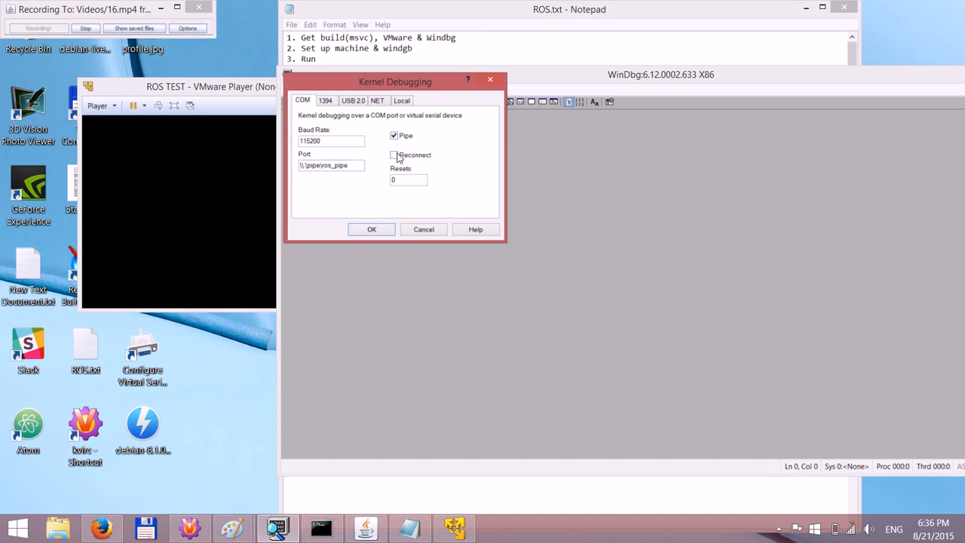
{"action": "left_click", "coordinate": [393, 155]}
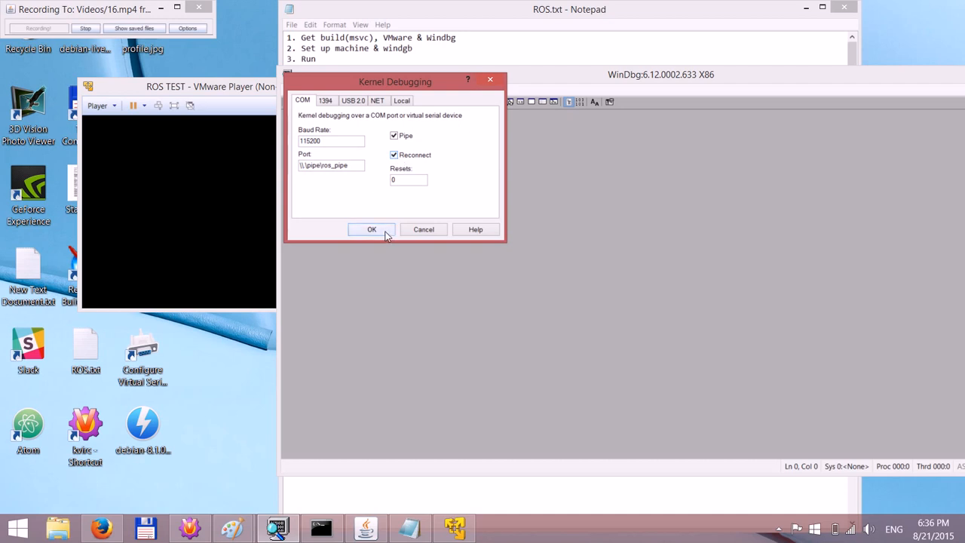
{"action": "left_click", "coordinate": [371, 229]}
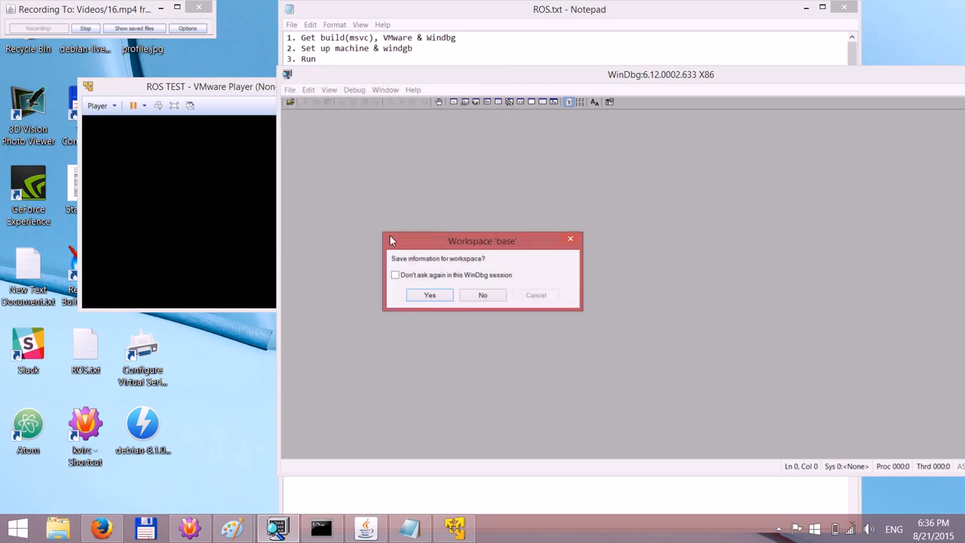
Decline saving the base and Kernel default workspaces, then scroll through the ReactOS boot output.
{"action": "left_click", "coordinate": [483, 295]}
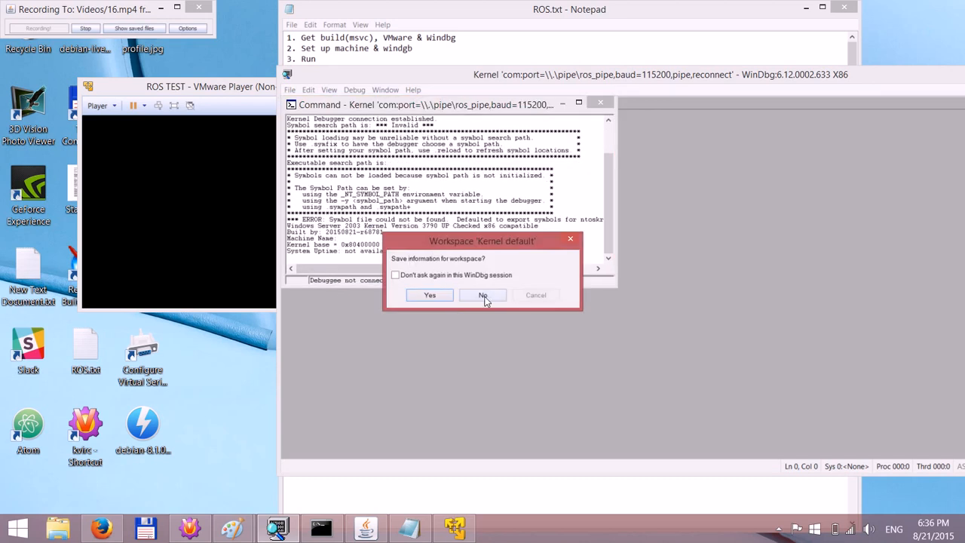
{"action": "left_click", "coordinate": [482, 295]}
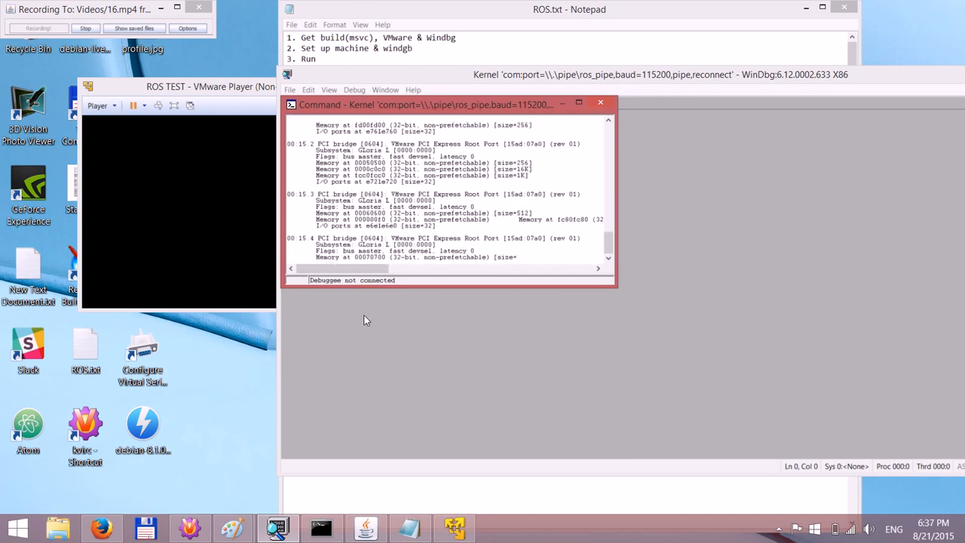
{"action": "scroll", "scroll_direction": "down", "scroll_amount": 3}
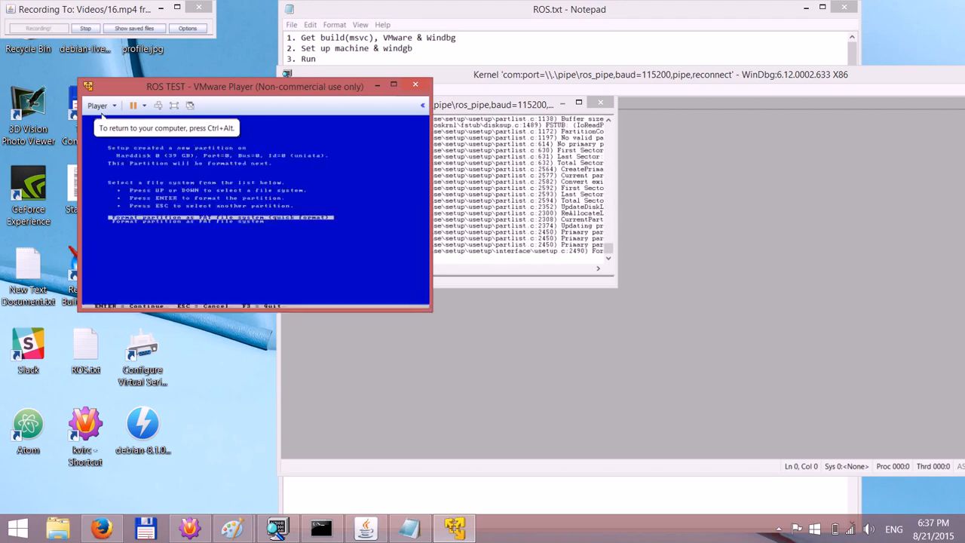
Quick-format the partition as FAT and install the boot loader to the MBR and VBR.
{"action": "key", "text": "enter"}
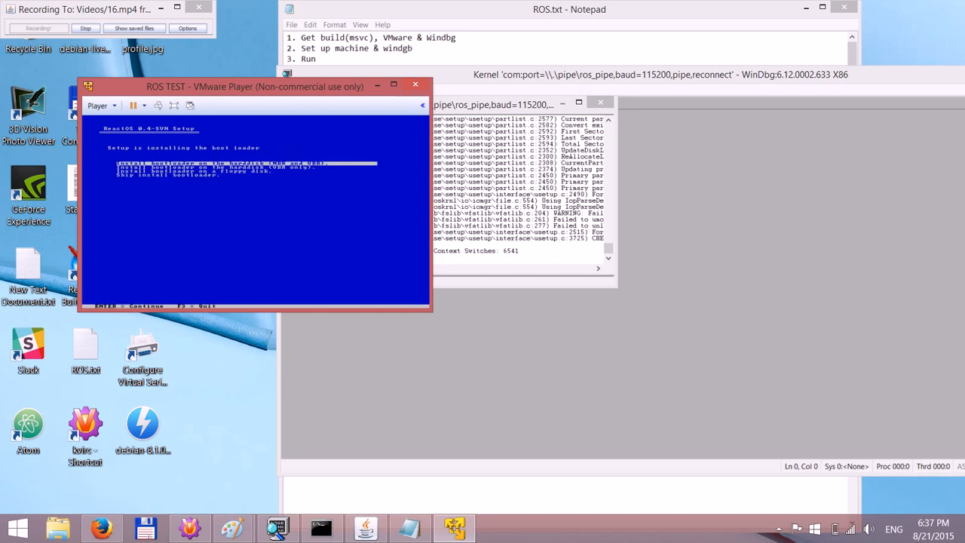
{"action": "key", "text": "enter"}
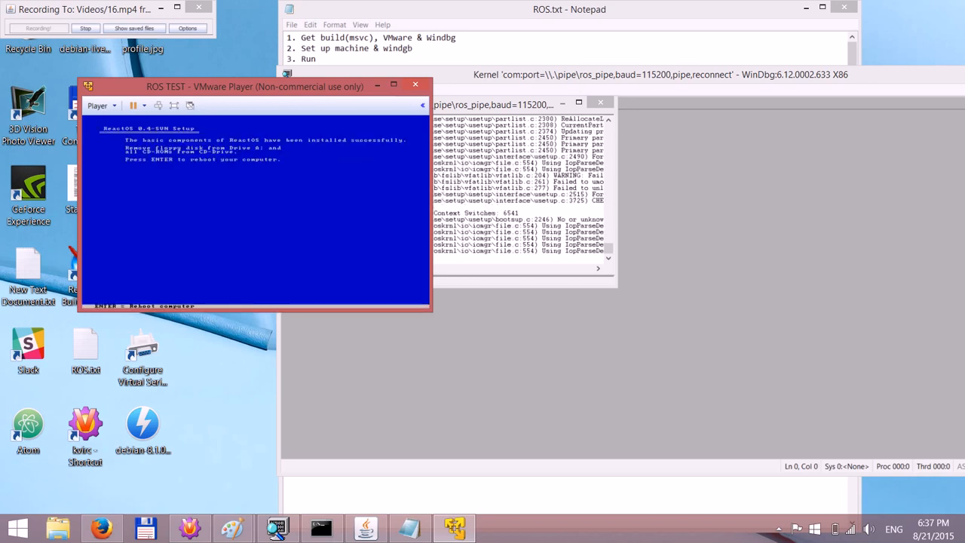